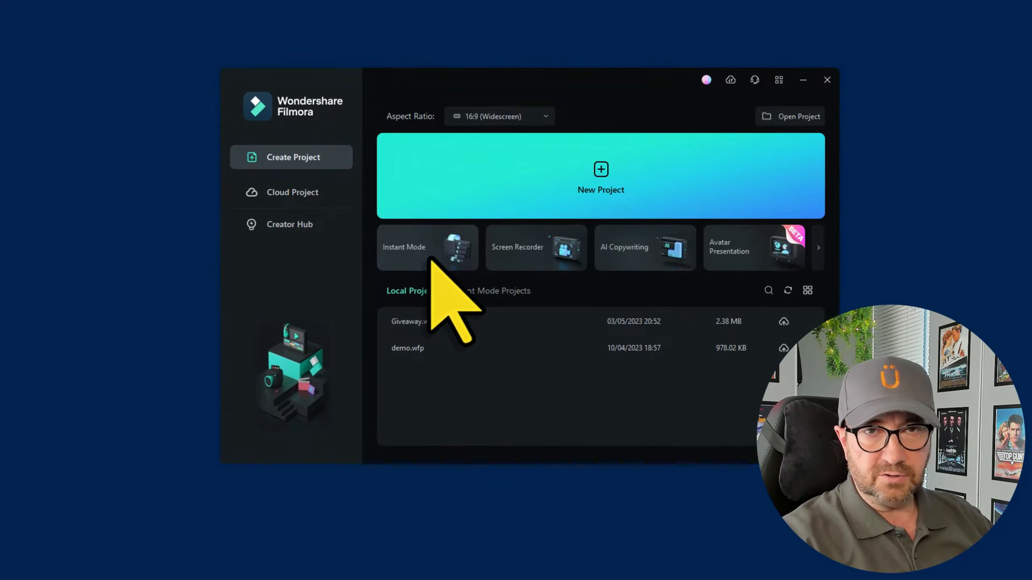
# Launch Instant Mode, preview a template and close the preview
pyautogui.click(426, 247)
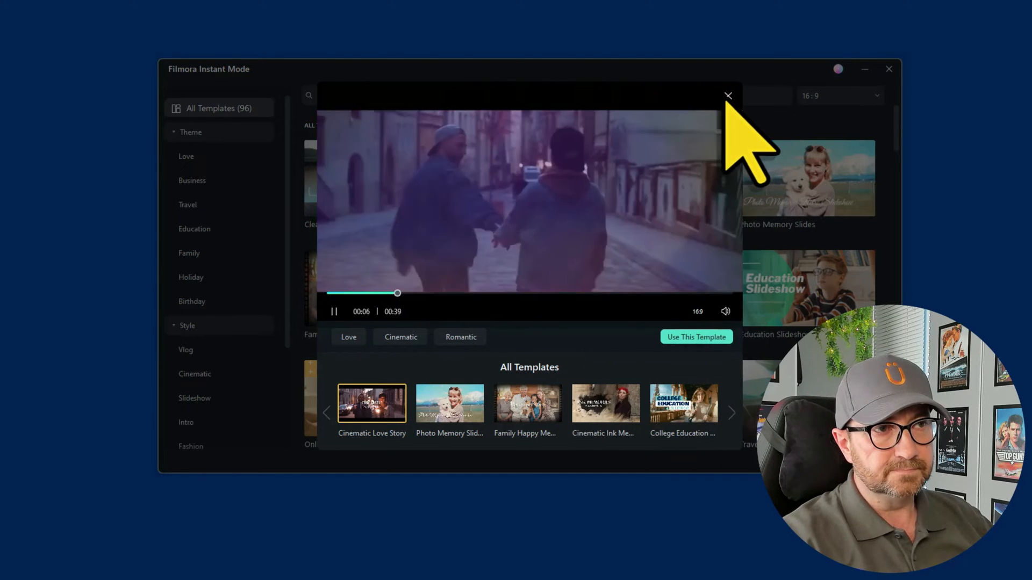
pyautogui.click(727, 95)
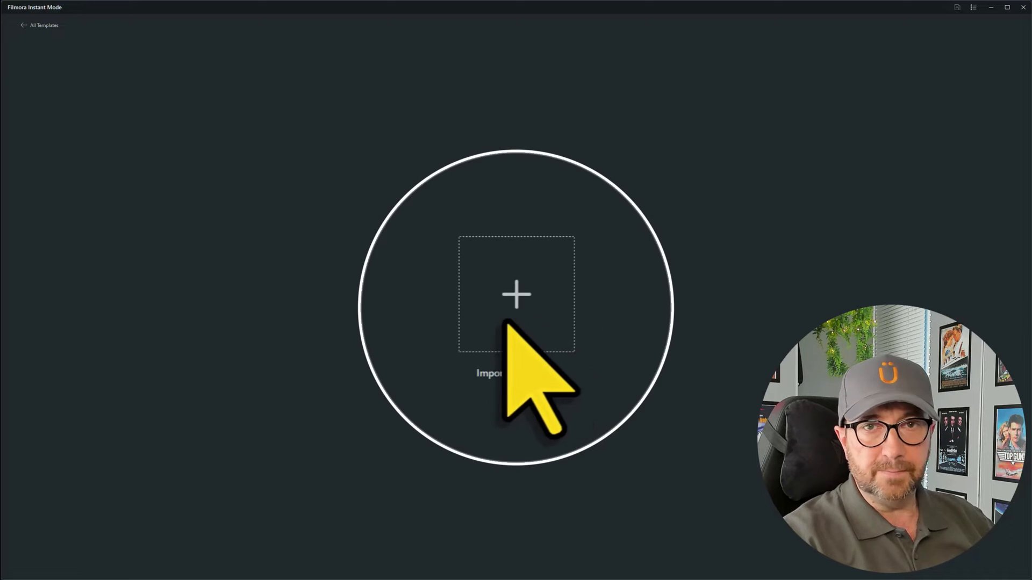
# Open the Import file browser to pick beach photos from the Pics 1 folder
pyautogui.click(517, 295)
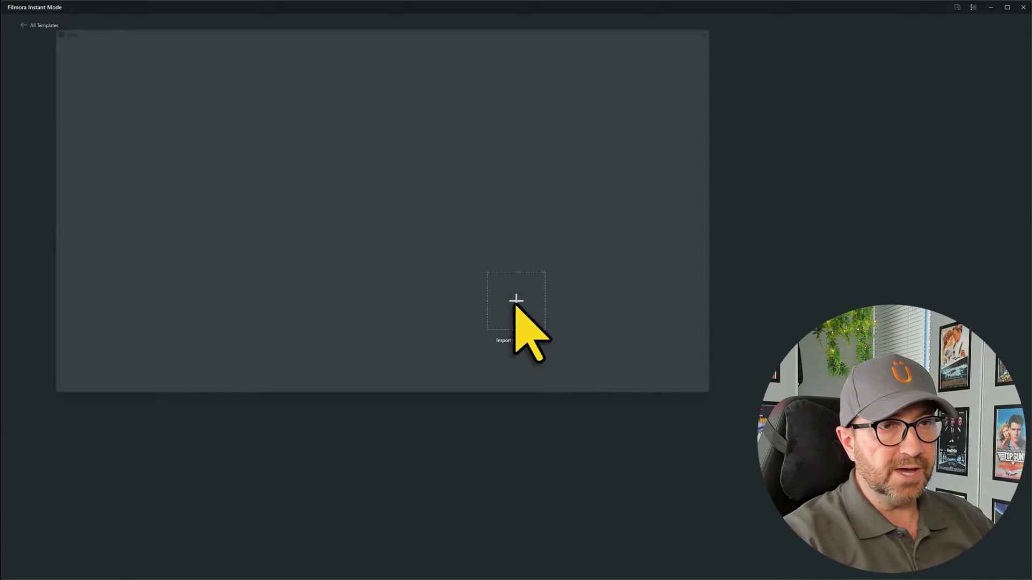
pyautogui.click(516, 303)
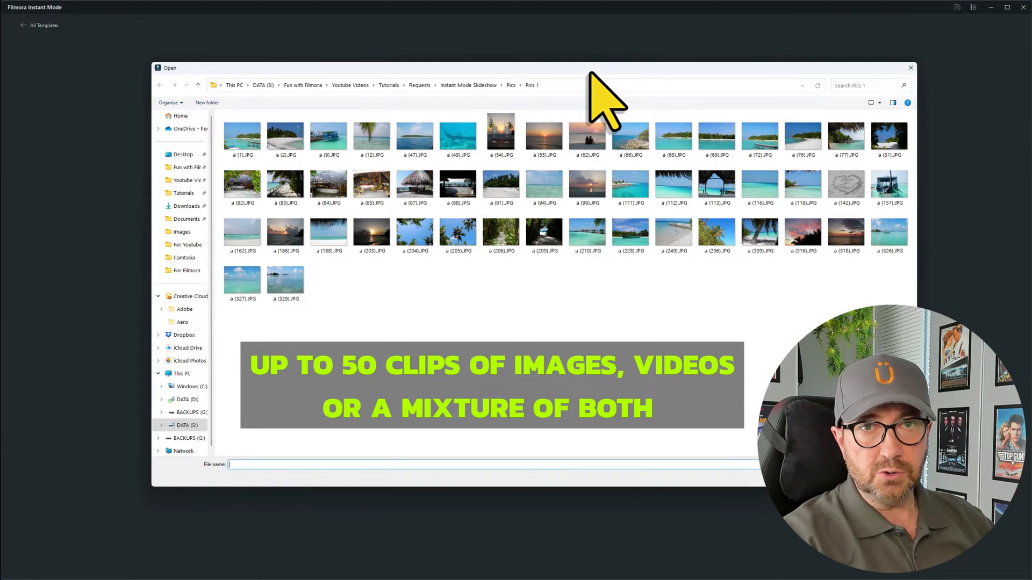
pyautogui.moveTo(766, 283)
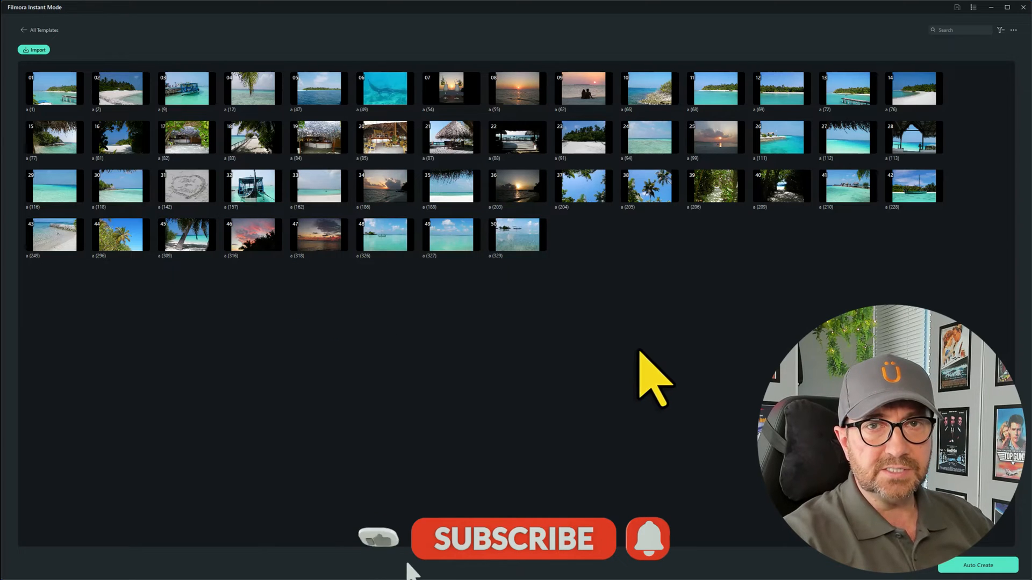
pyautogui.moveTo(595, 297)
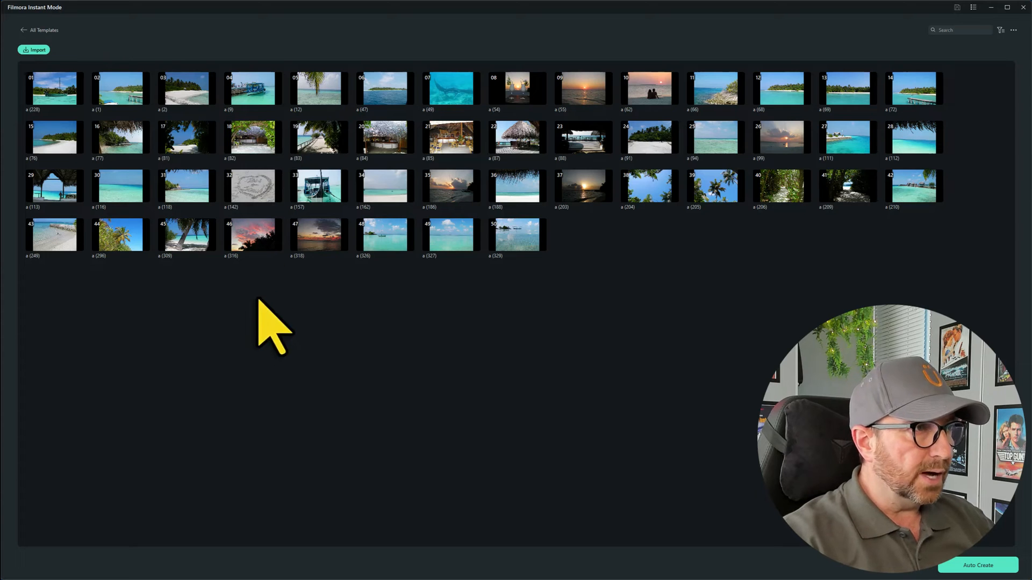
# Select a photo thumbnail and scroll through the media grid to reorder the sequence
pyautogui.click(318, 186)
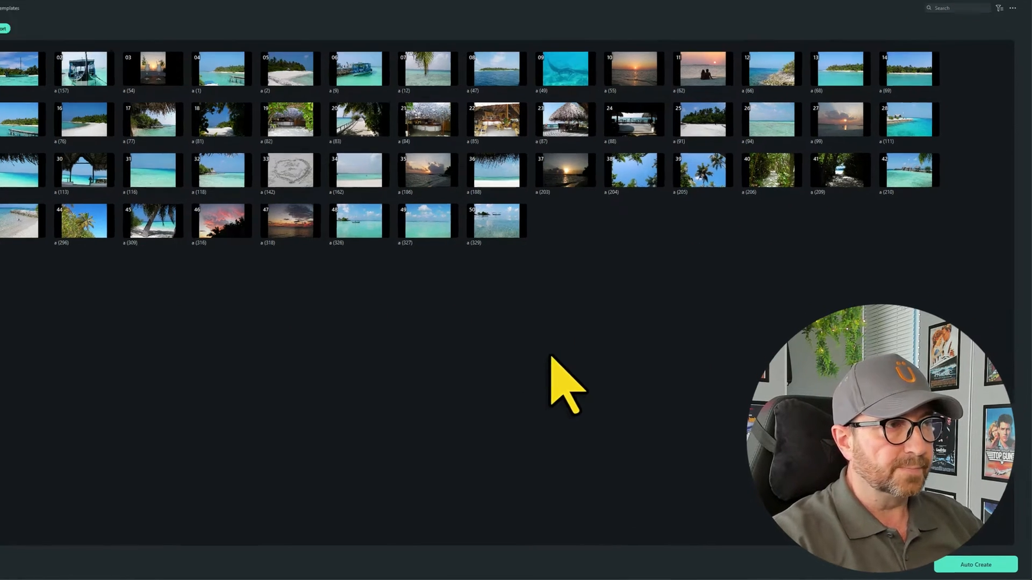
pyautogui.scroll(-3)
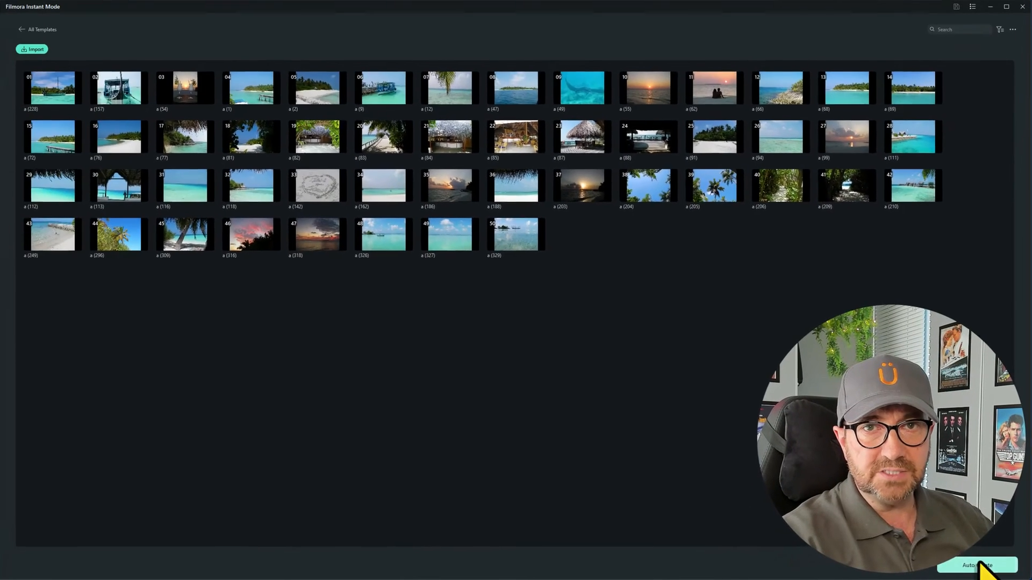
# Auto Create the slideshow, then play, pause and stop its preview
pyautogui.click(980, 564)
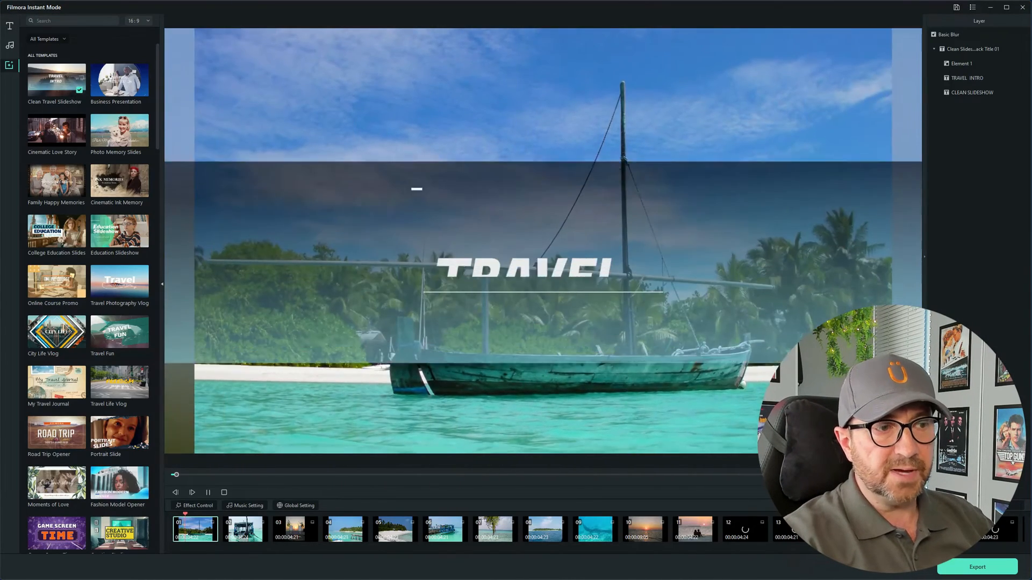
pyautogui.click(191, 492)
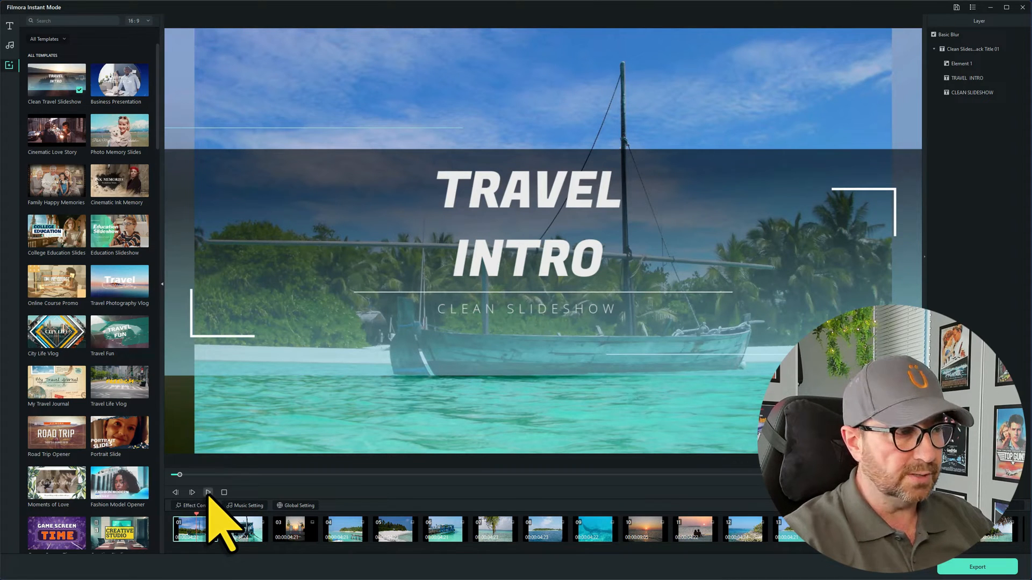
pyautogui.click(207, 492)
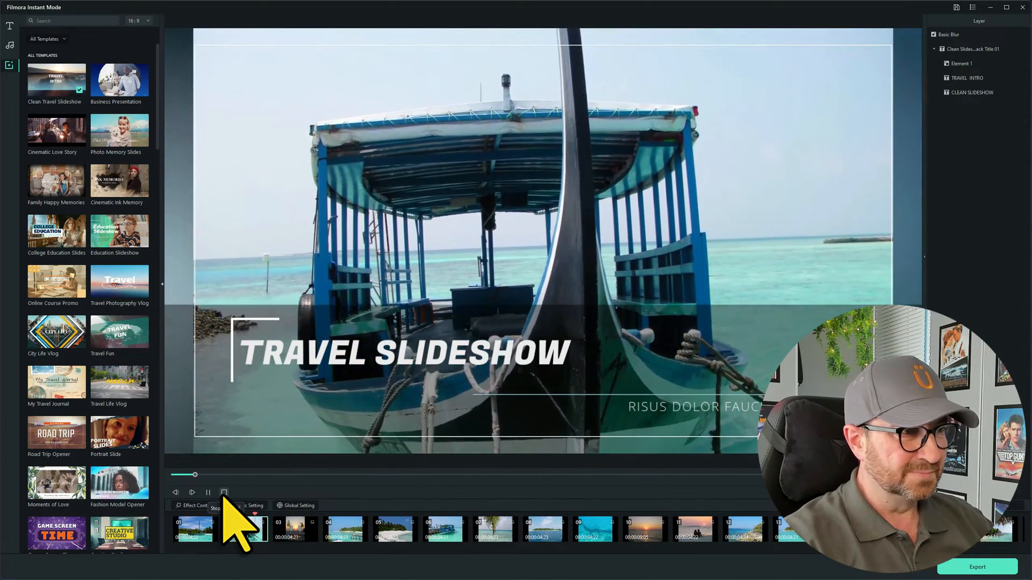
pyautogui.click(192, 492)
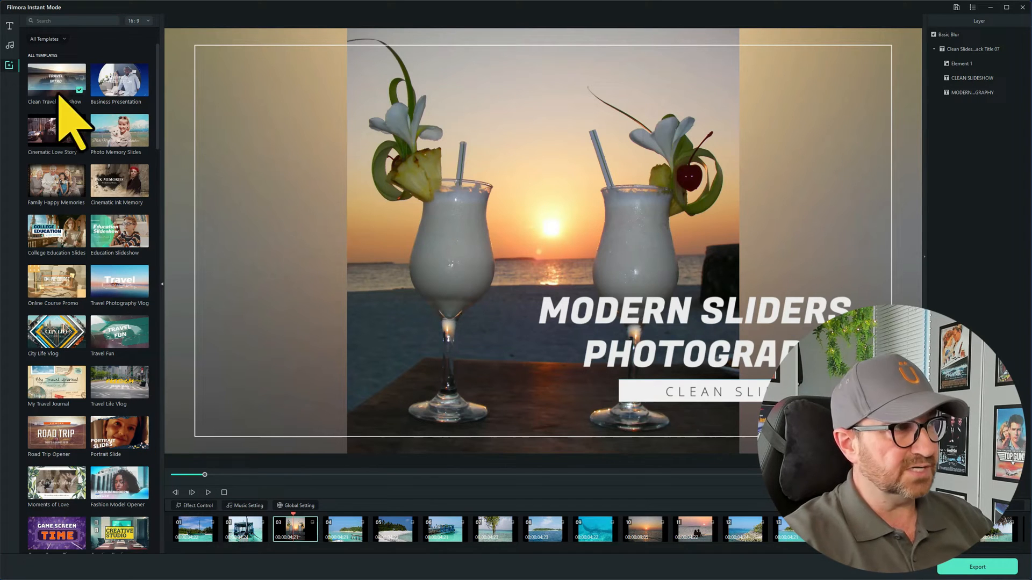
pyautogui.moveTo(170, 96)
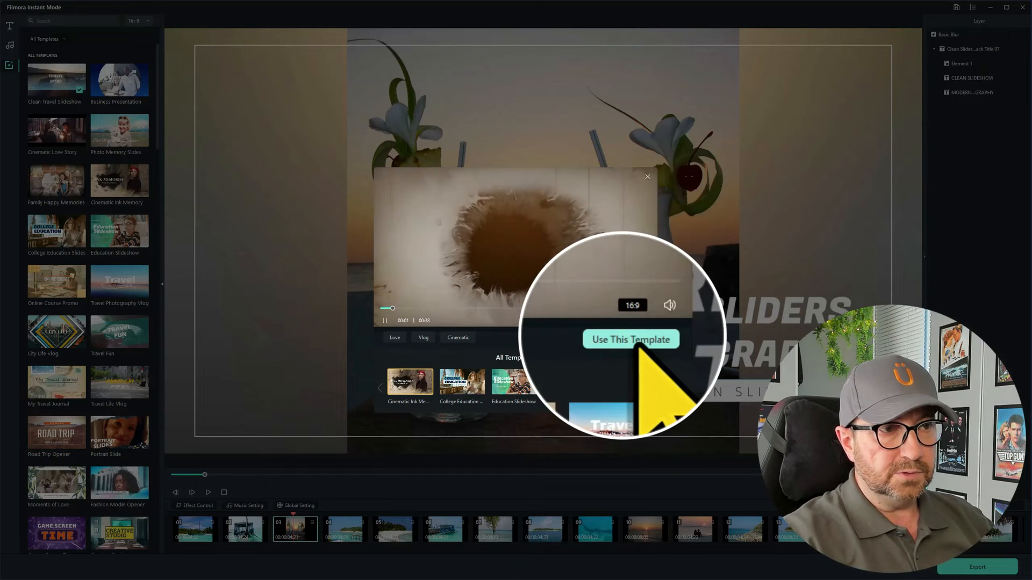
pyautogui.click(630, 338)
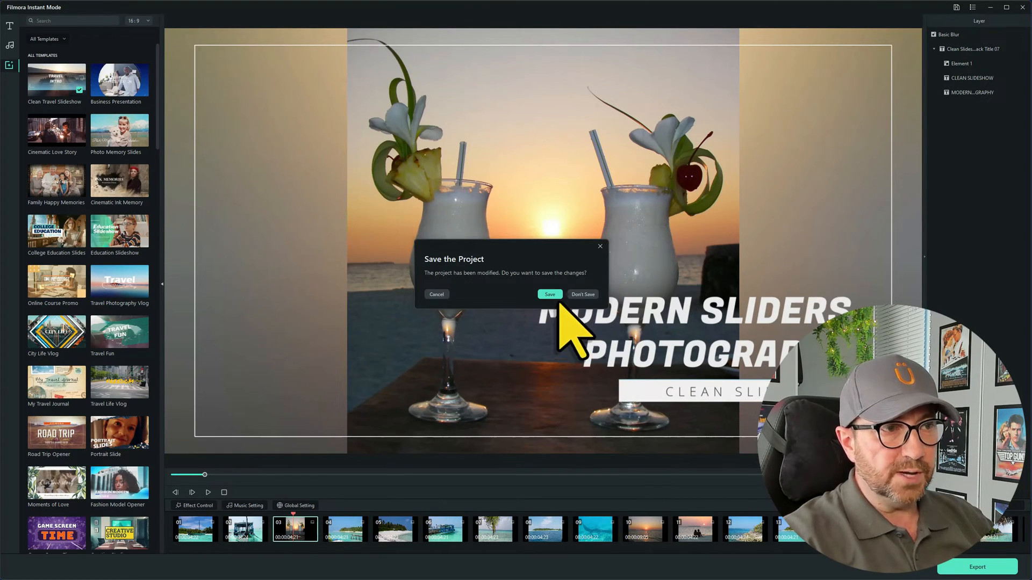
pyautogui.moveTo(566, 322)
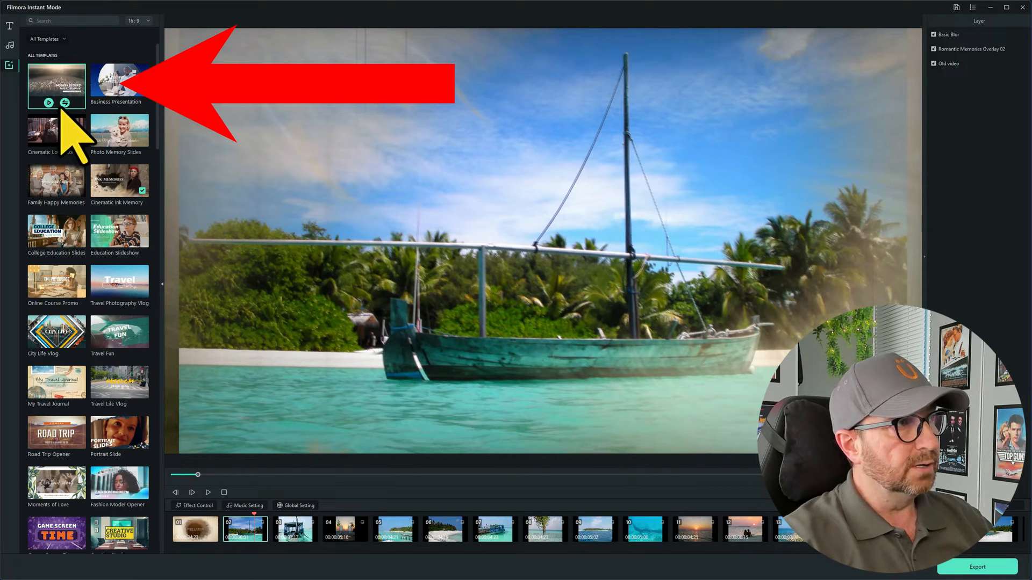
pyautogui.click(56, 80)
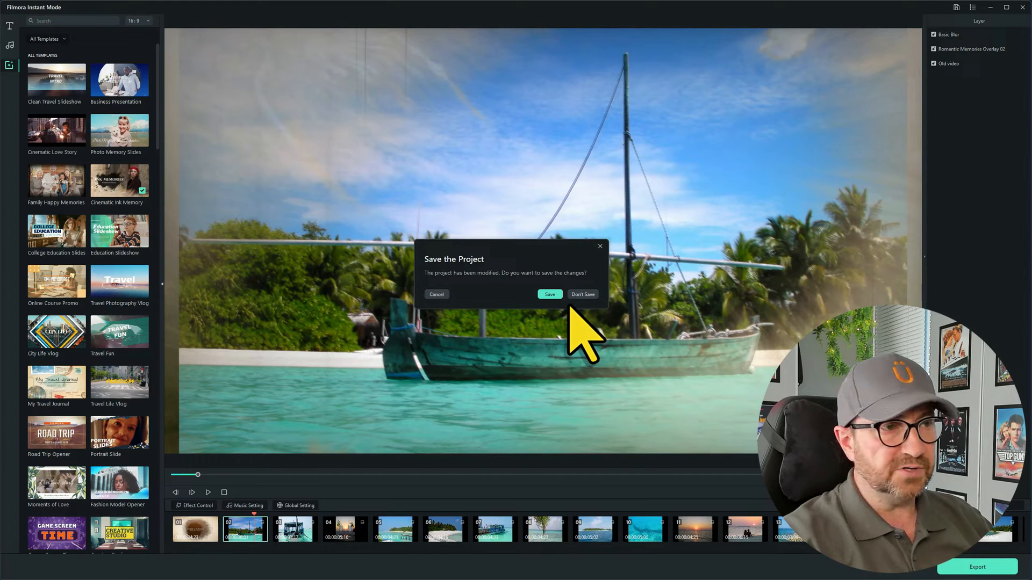
pyautogui.click(581, 295)
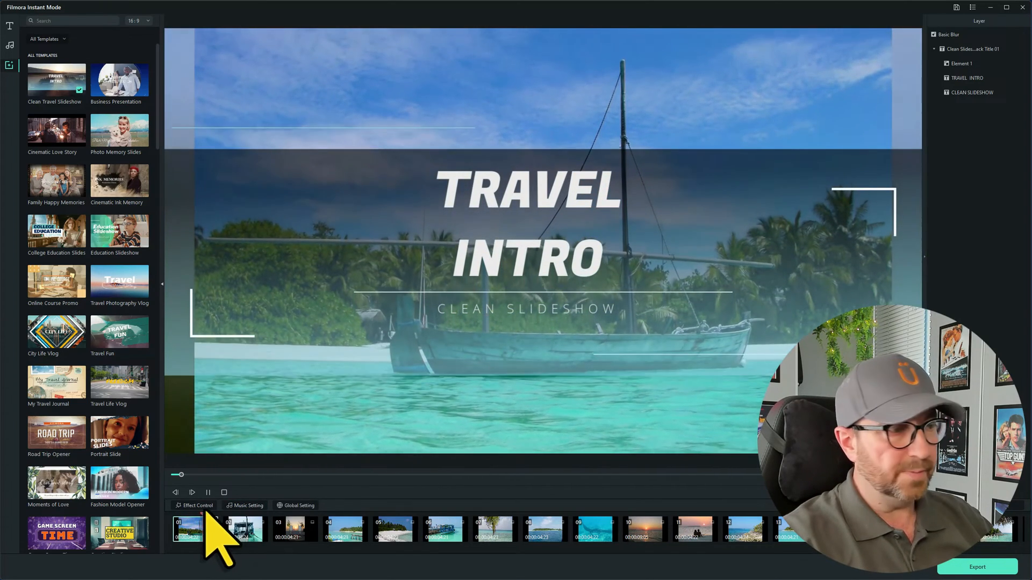
pyautogui.click(191, 494)
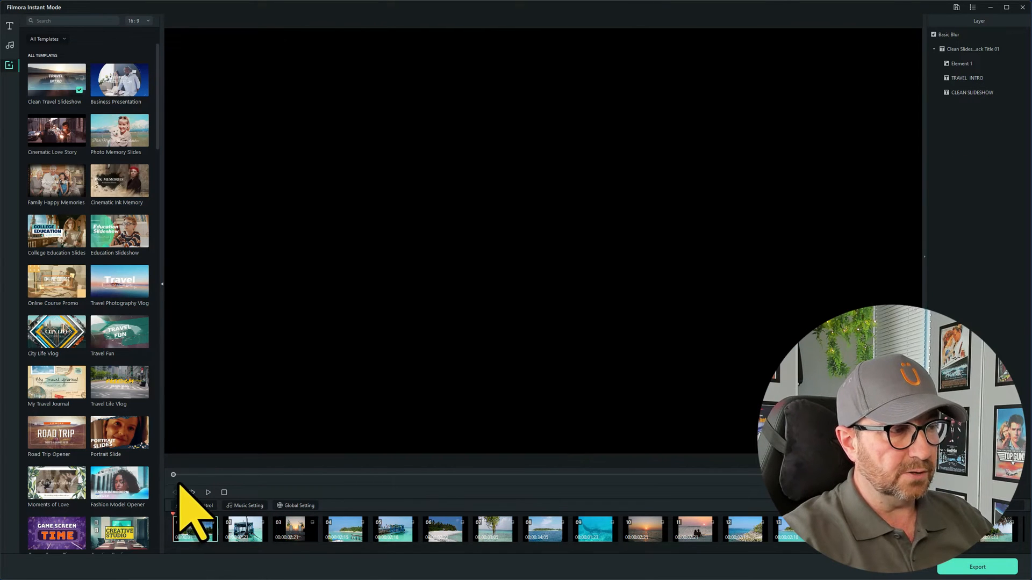
pyautogui.click(208, 492)
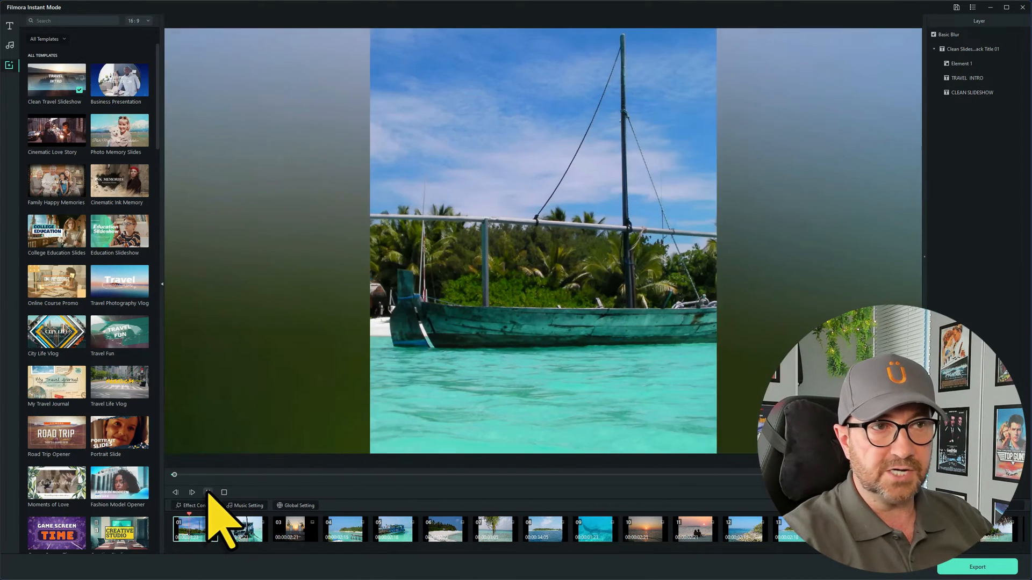
pyautogui.click(207, 492)
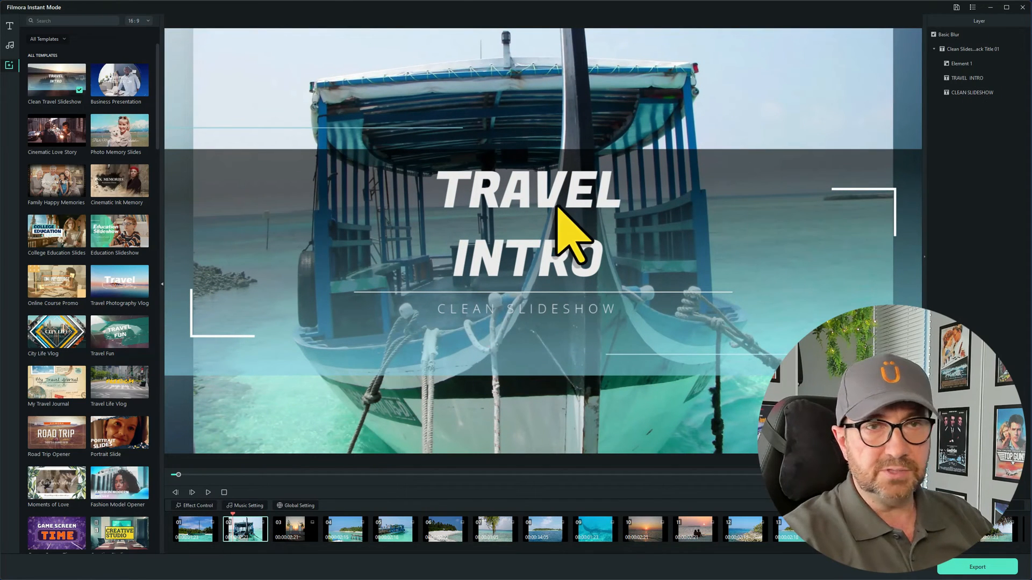
# Edit the TRAVEL INTRO title and replace the CLEAN SLIDESHOW subtitle with 'Holiday Pics'
pyautogui.click(529, 224)
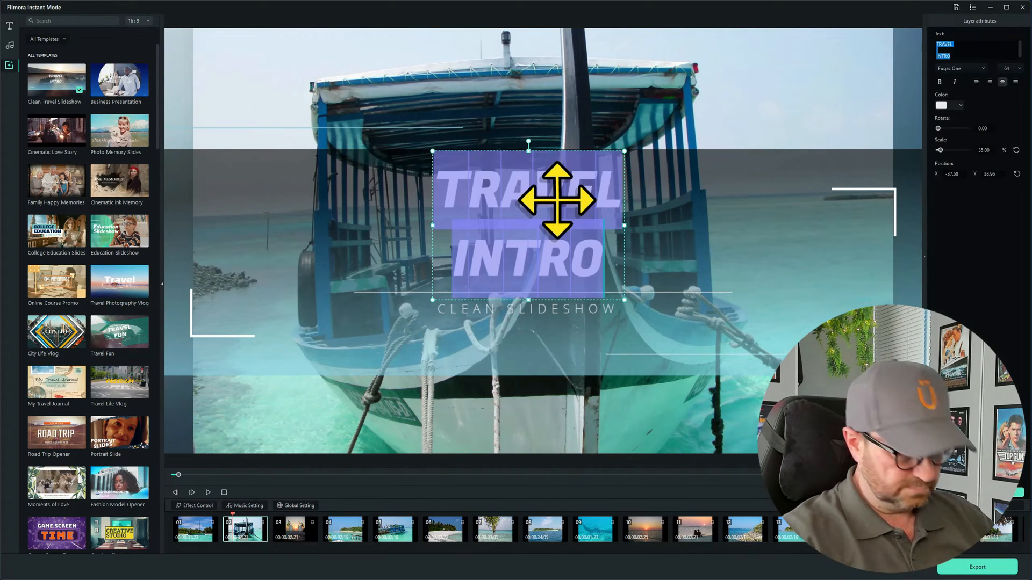
pyautogui.write('This is a demo')
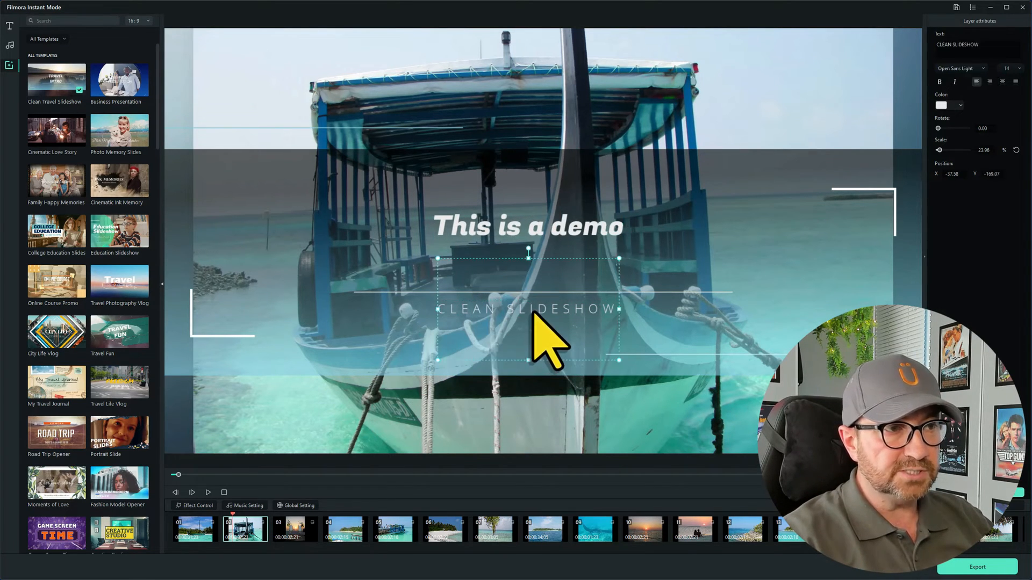
pyautogui.doubleClick(527, 309)
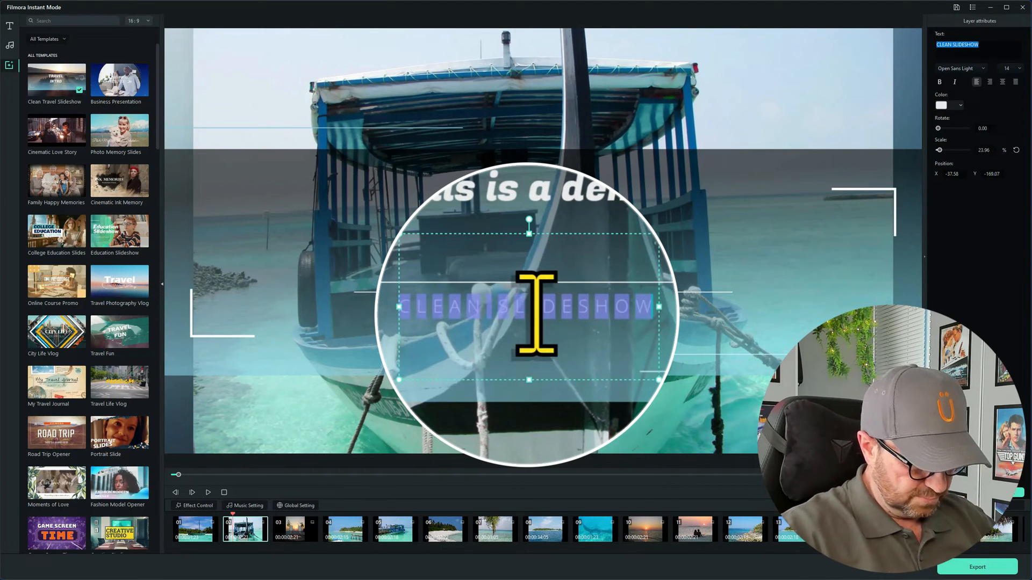
pyautogui.write('Ho;liday Pi')
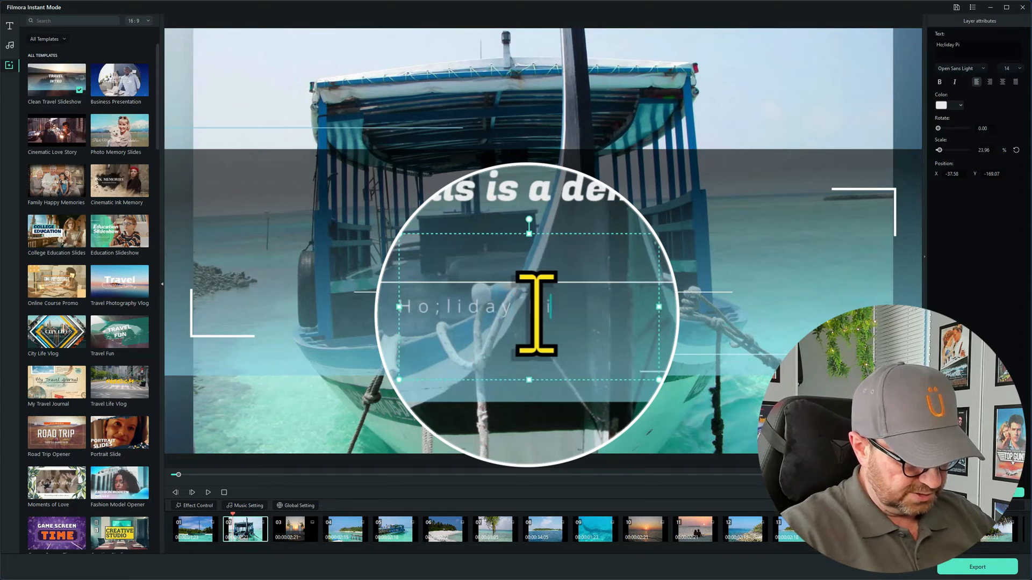
pyautogui.write('Pics')
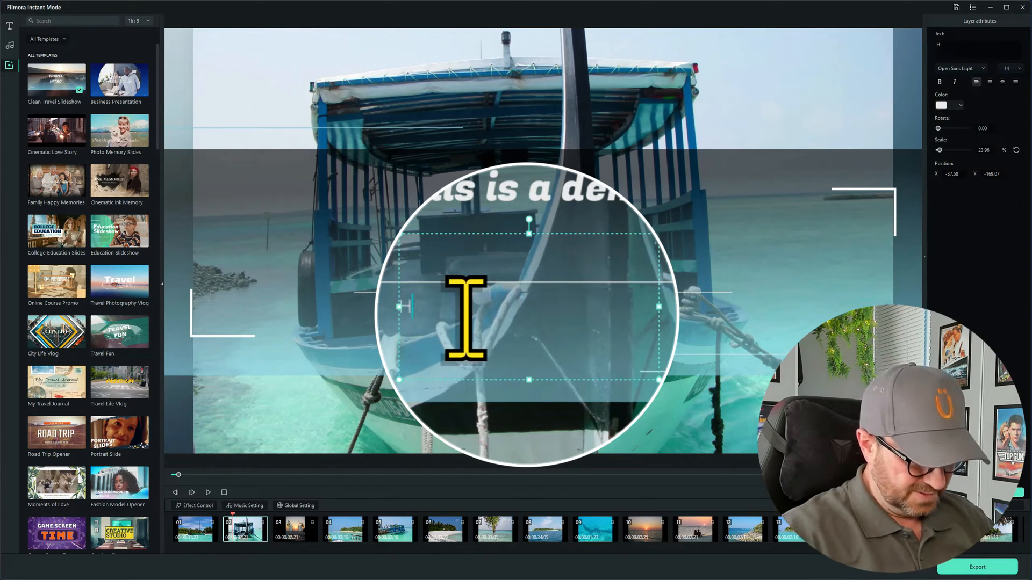
pyautogui.write('Holiday Pics')
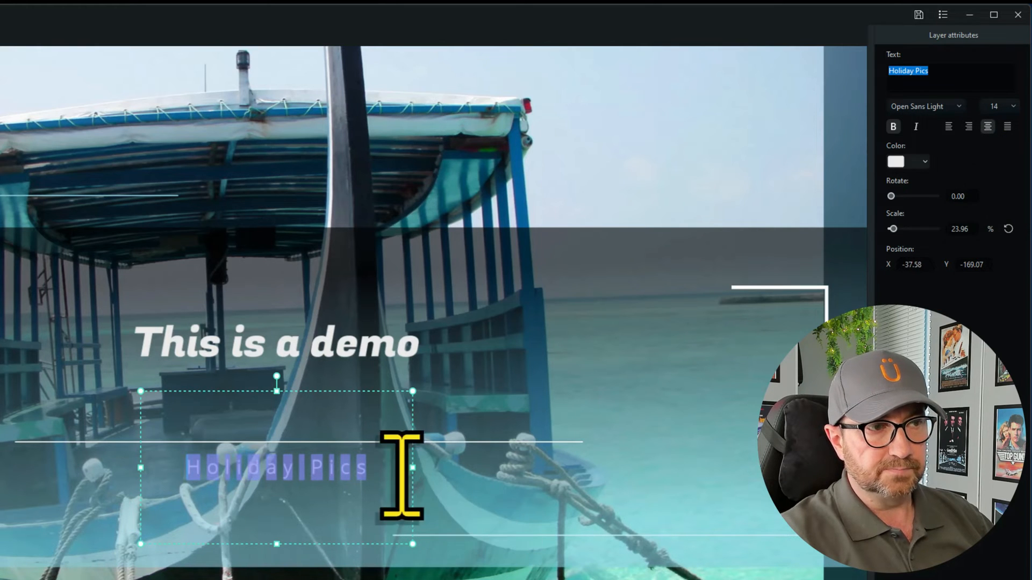
# Change the subtitle's alignment and set its font size to 18
pyautogui.click(969, 127)
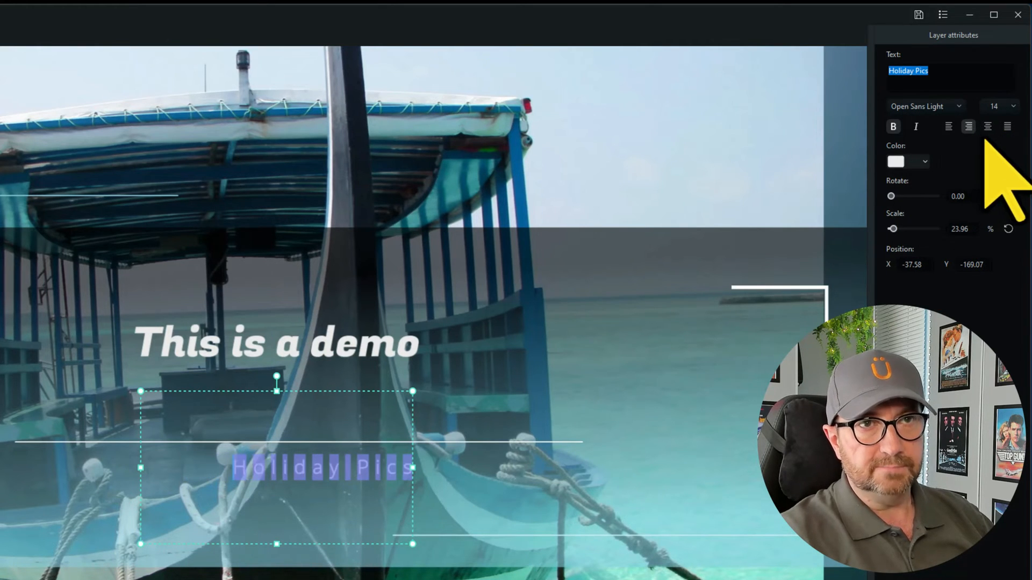
pyautogui.click(1012, 107)
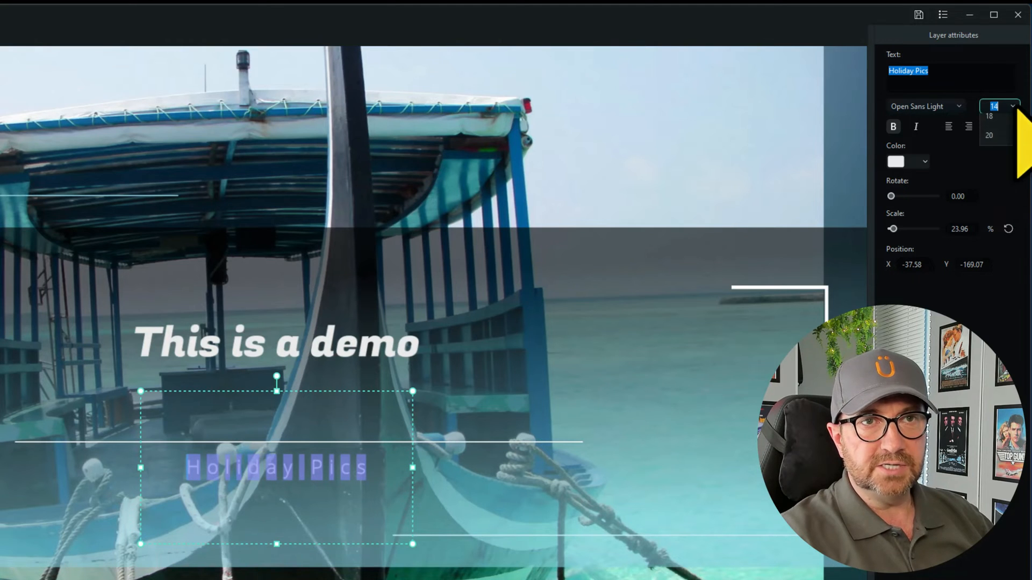
pyautogui.click(988, 116)
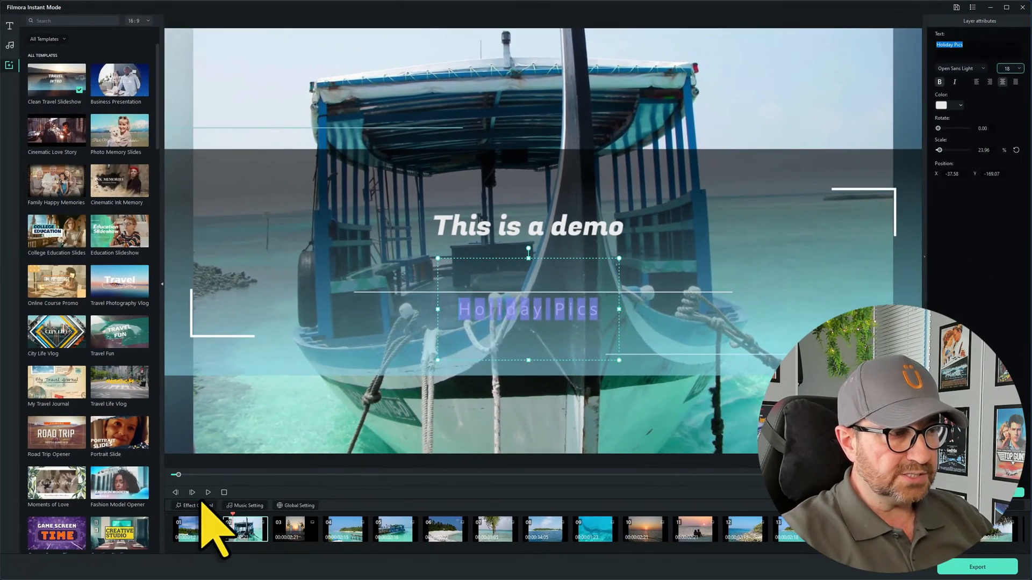
# Play and pause the preview to review the title, then start the export
pyautogui.click(191, 492)
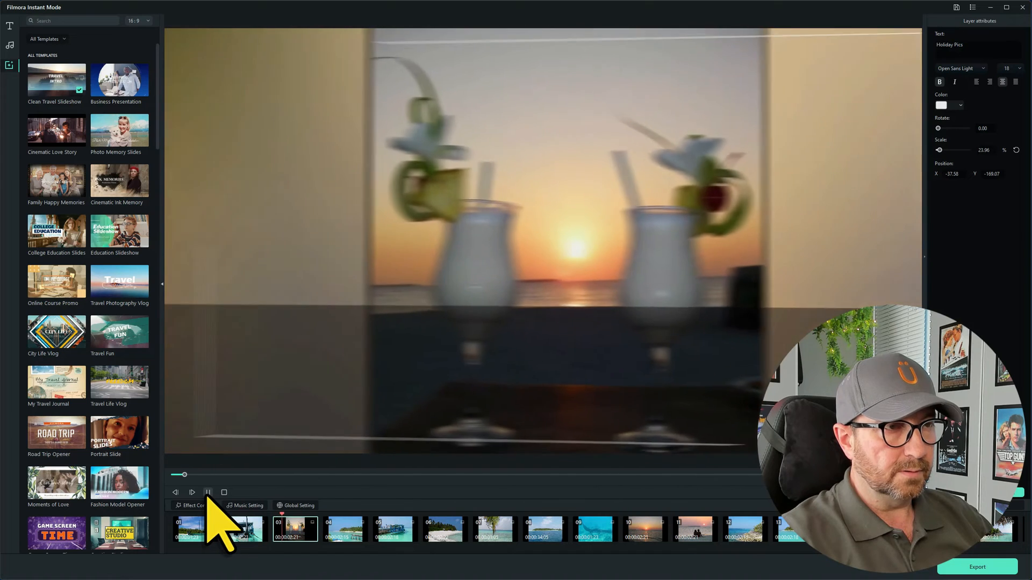
pyautogui.click(208, 492)
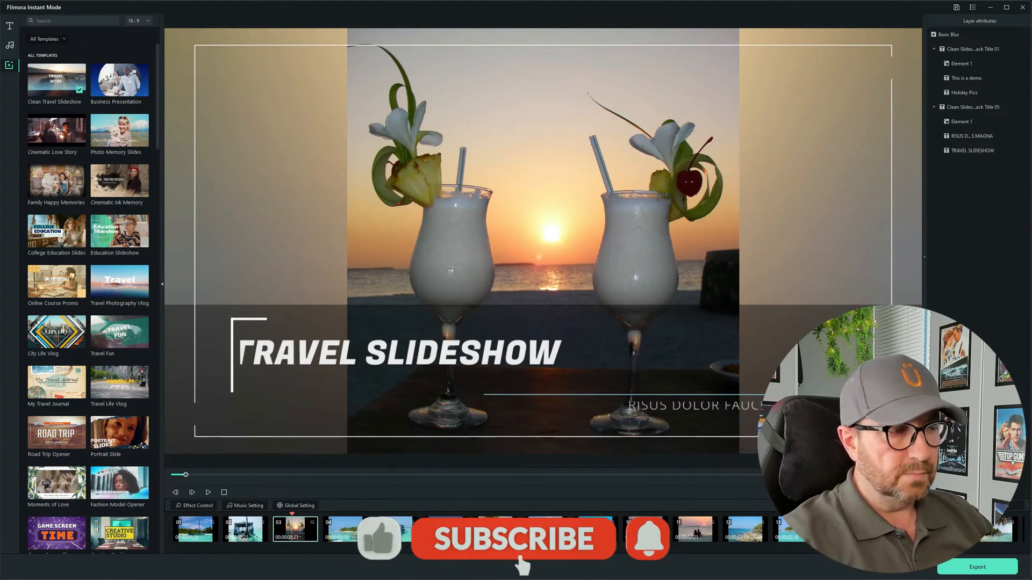
pyautogui.click(513, 538)
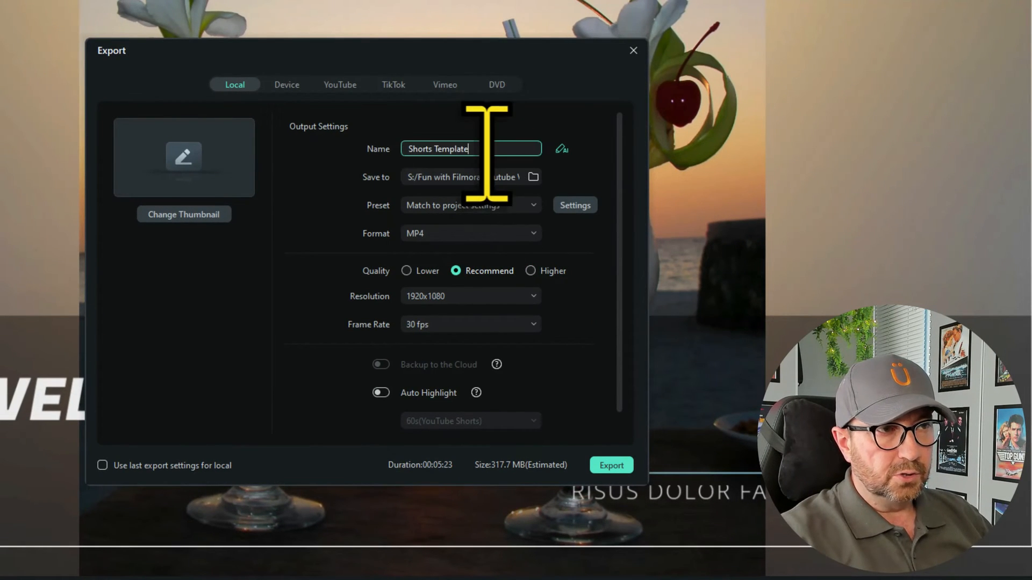
# Export the slideshow as 'Holiday Pics' MP4 and close the completion window
pyautogui.write('H')
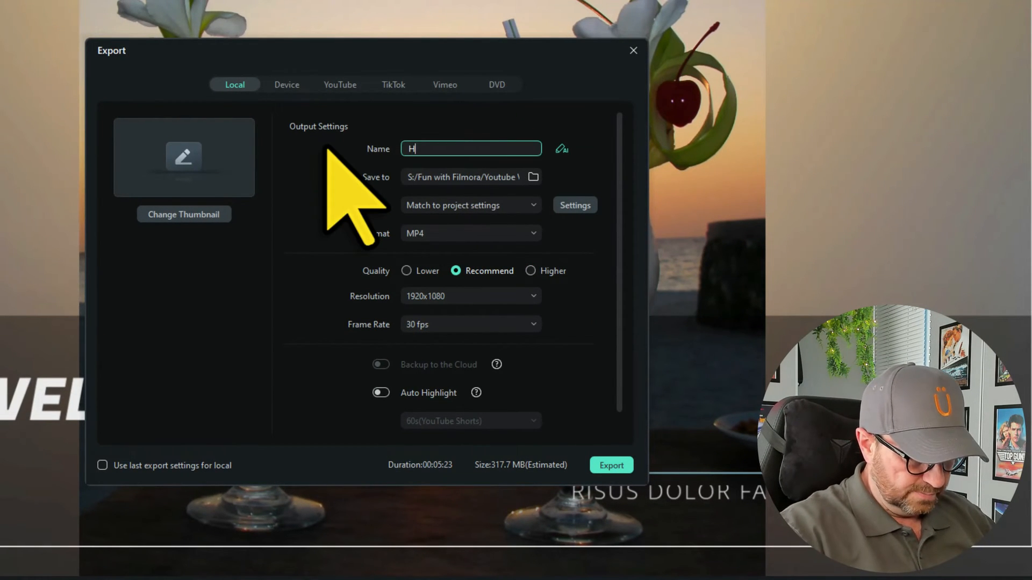
pyautogui.write('oliday Pics')
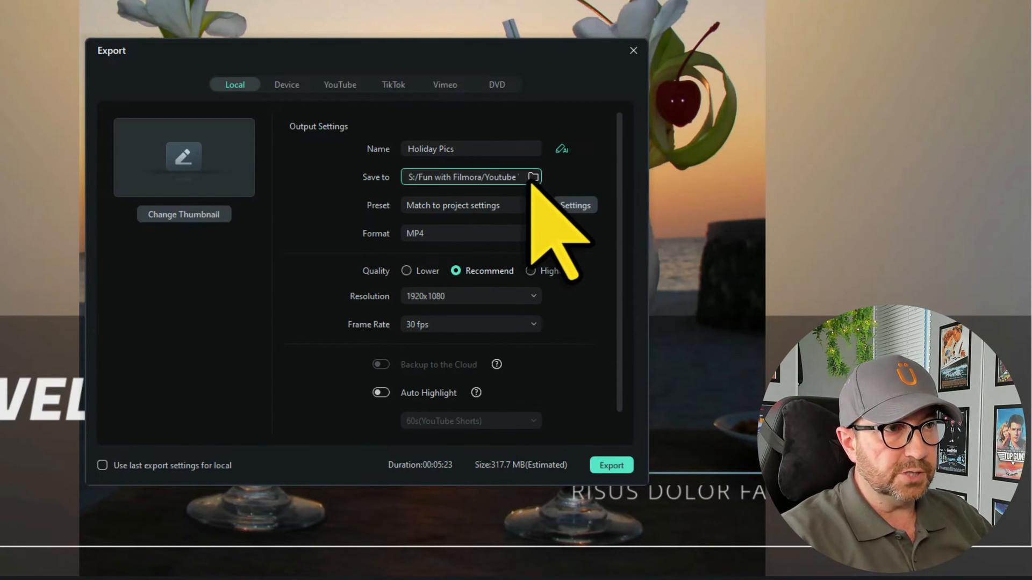
pyautogui.click(533, 177)
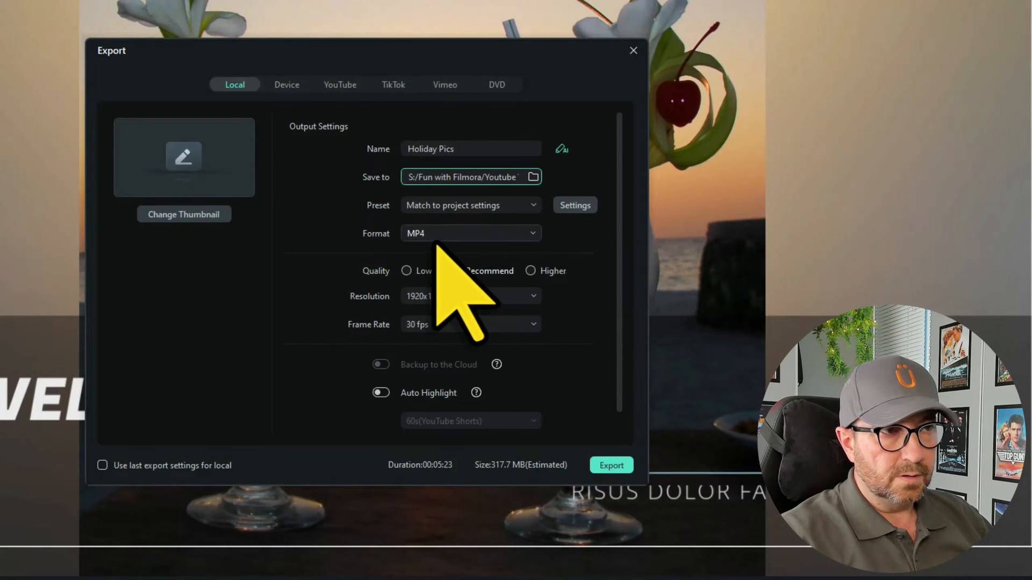
pyautogui.click(456, 271)
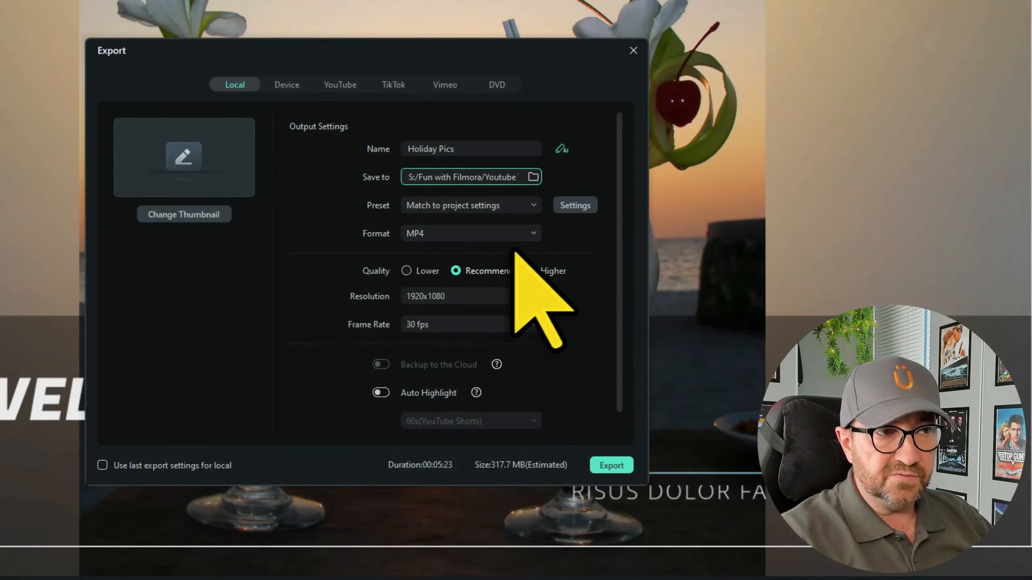
pyautogui.moveTo(447, 316)
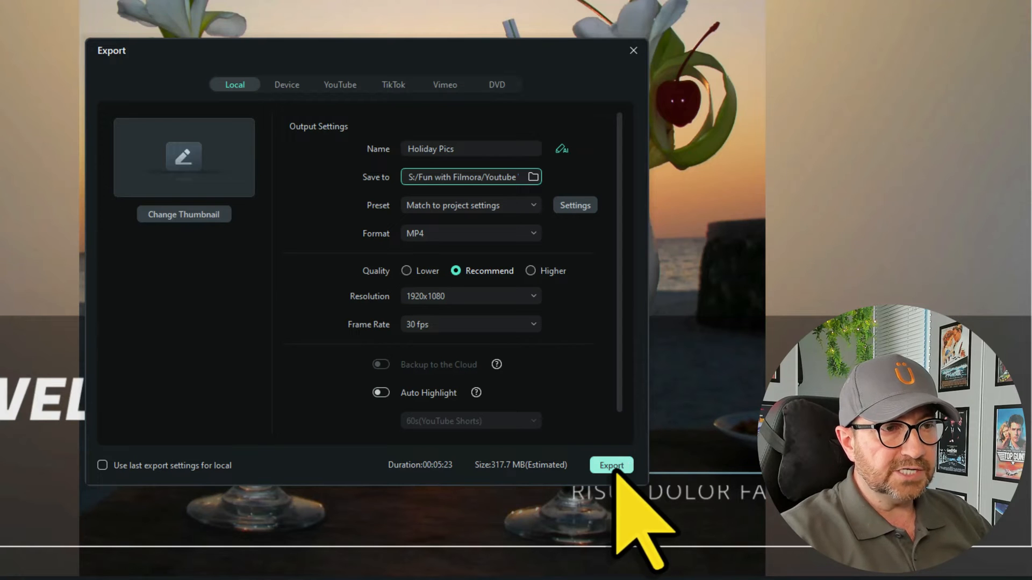
pyautogui.click(610, 465)
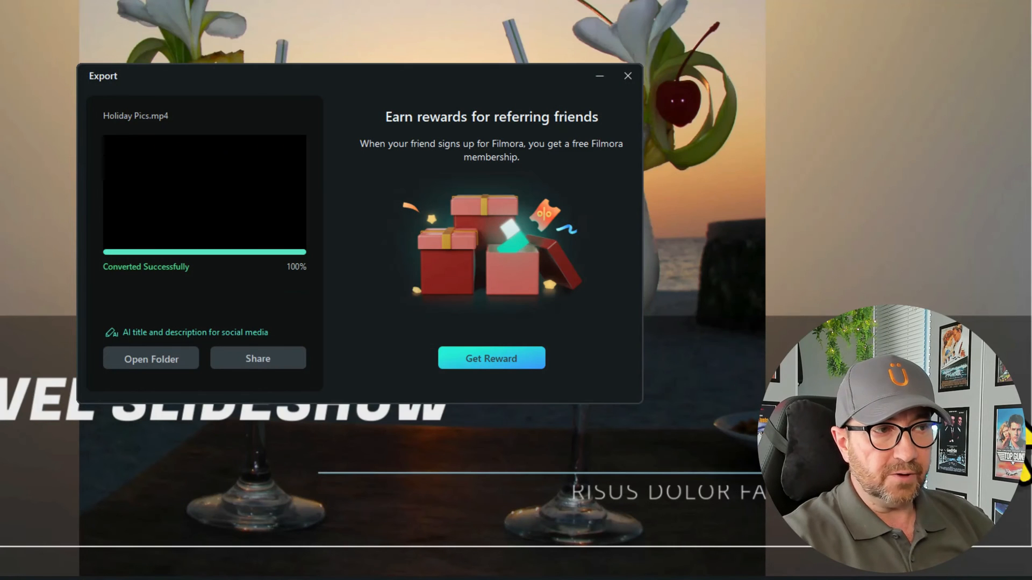
pyautogui.moveTo(513, 341)
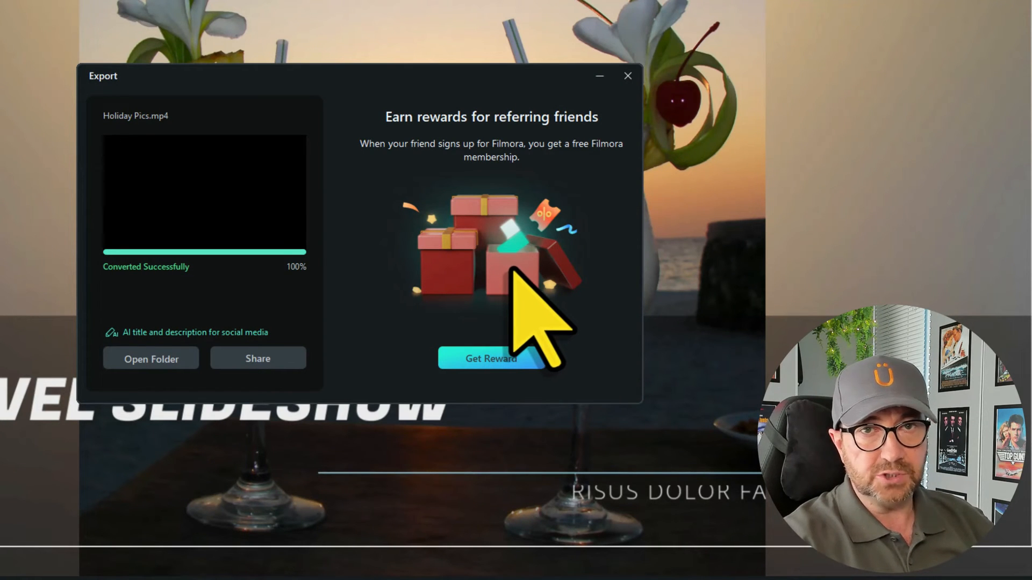
pyautogui.moveTo(632, 152)
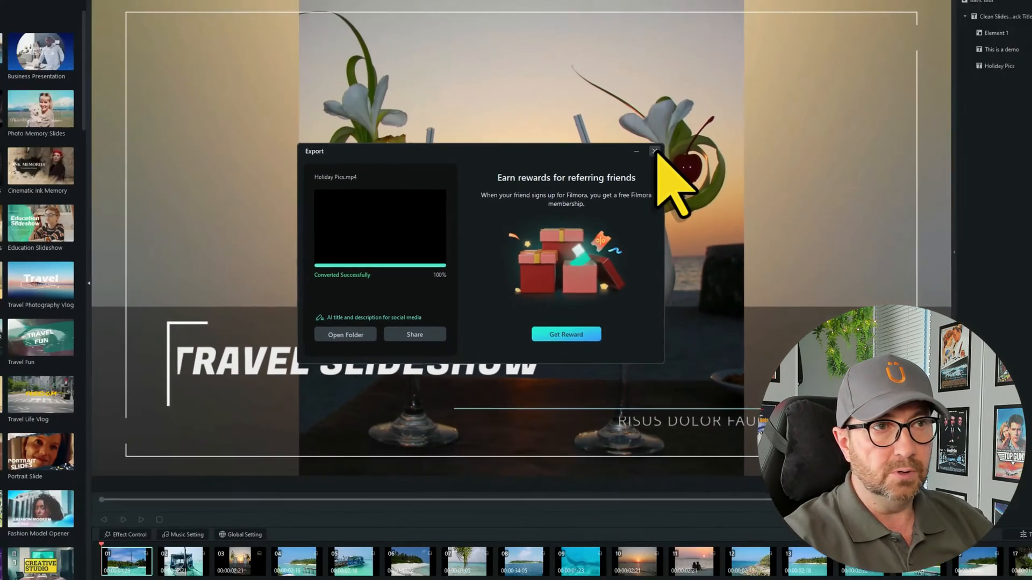
pyautogui.click(654, 151)
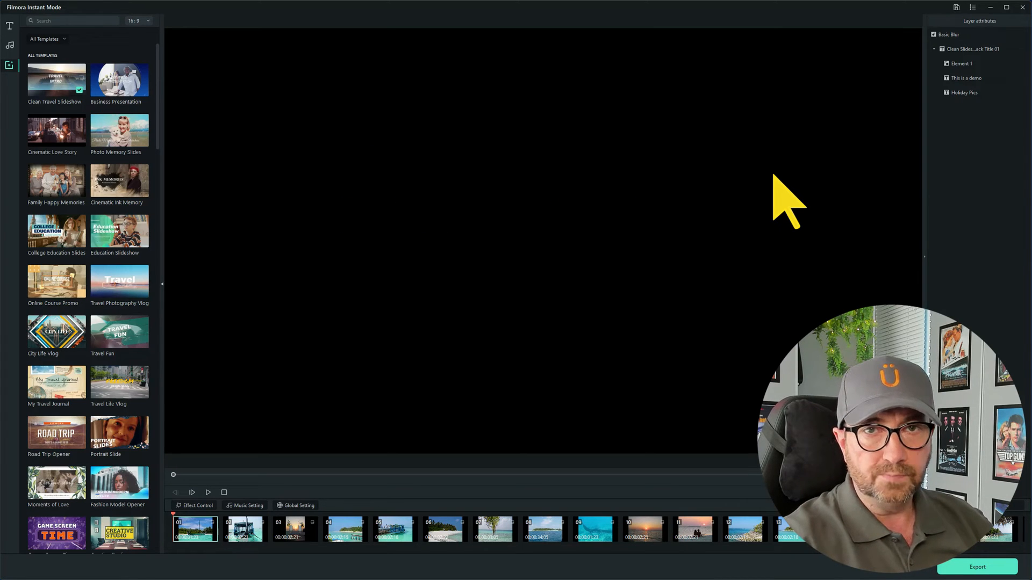
pyautogui.moveTo(781, 195)
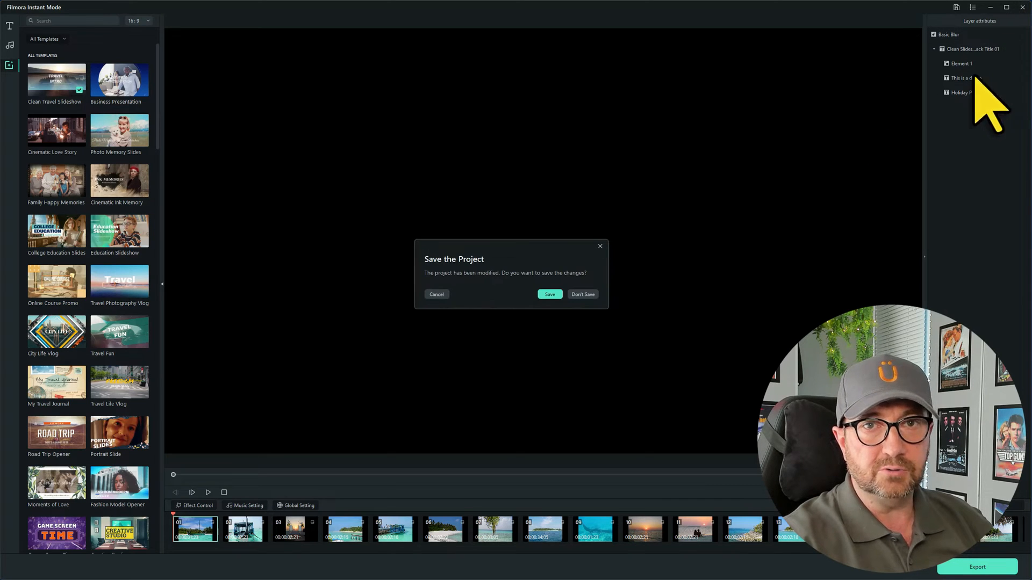
# Answer the Save the Project prompt to exit Instant Mode to the start screen
pyautogui.click(581, 295)
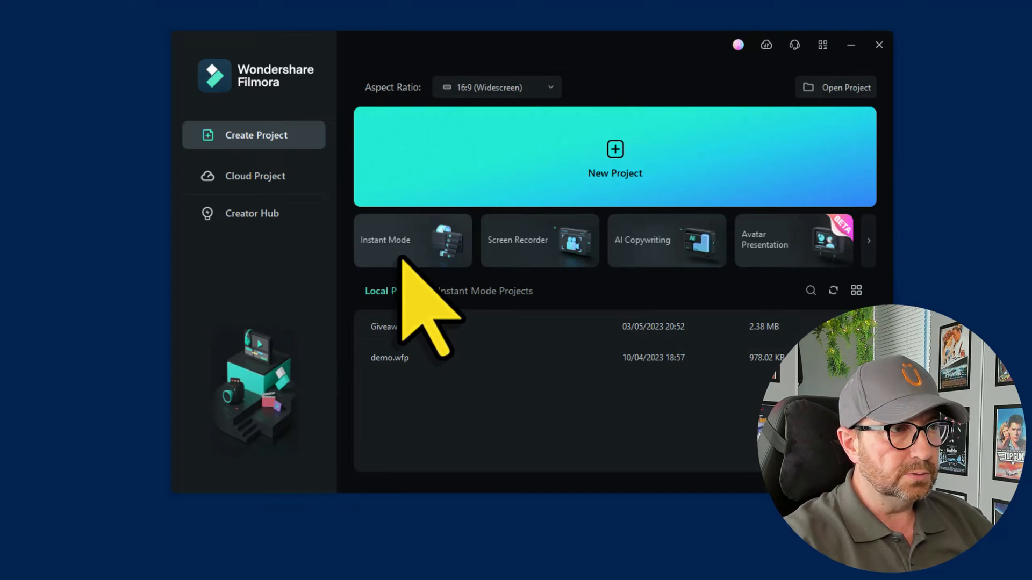
# Start Instant Mode, filter Holiday templates and use Hot Summer Memory
pyautogui.click(412, 239)
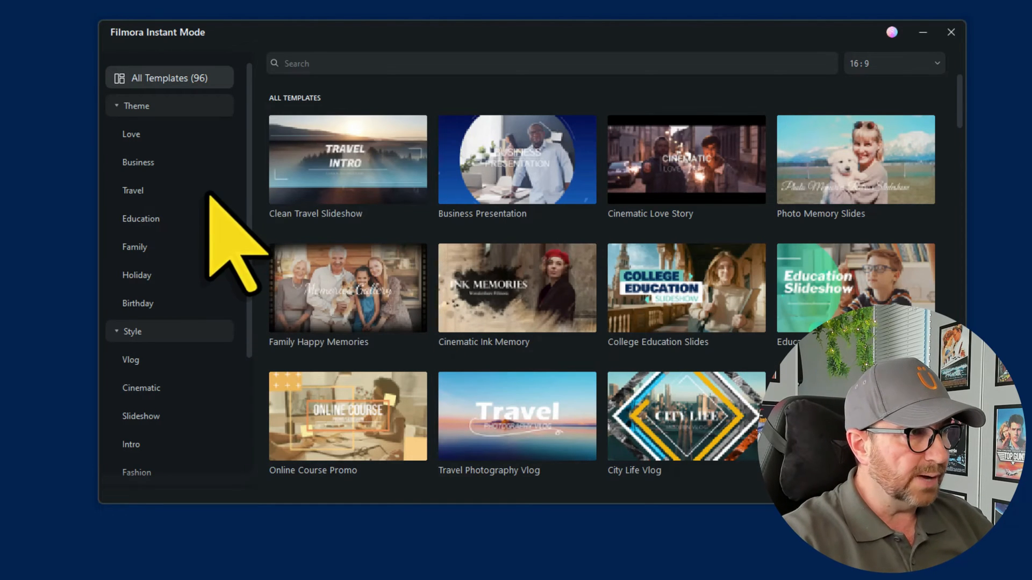
pyautogui.click(137, 275)
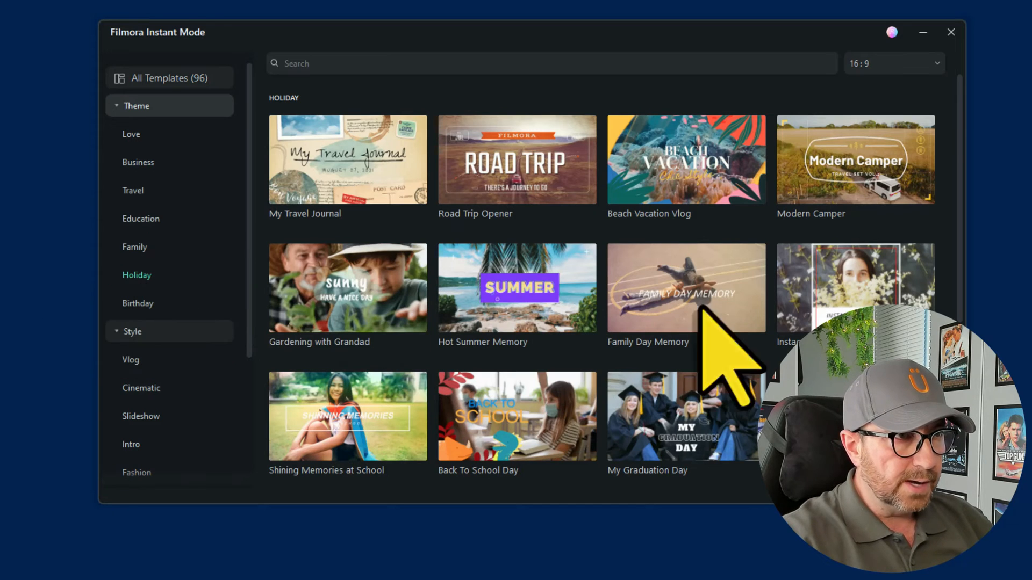
pyautogui.scroll(-3)
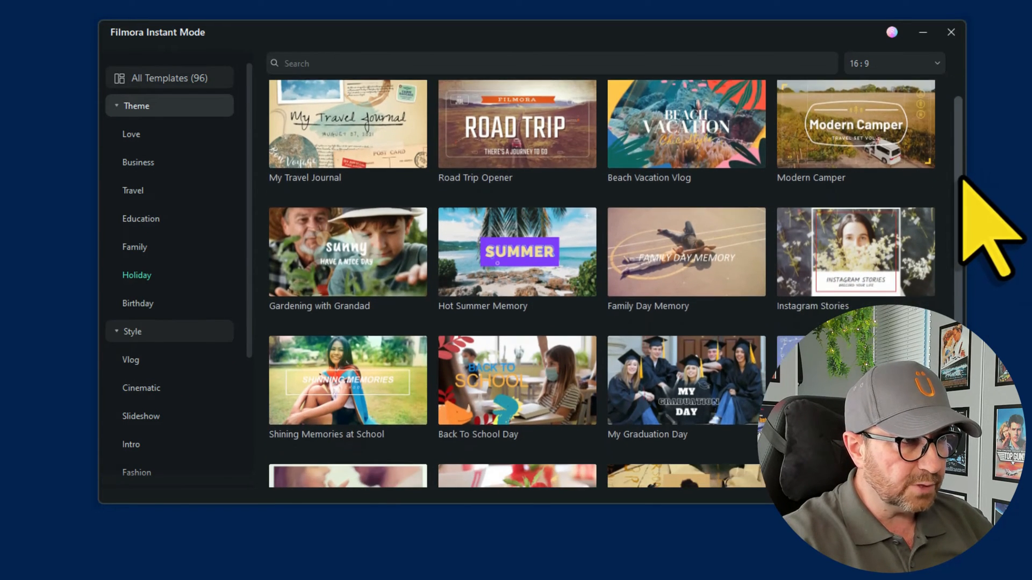
pyautogui.scroll(-3)
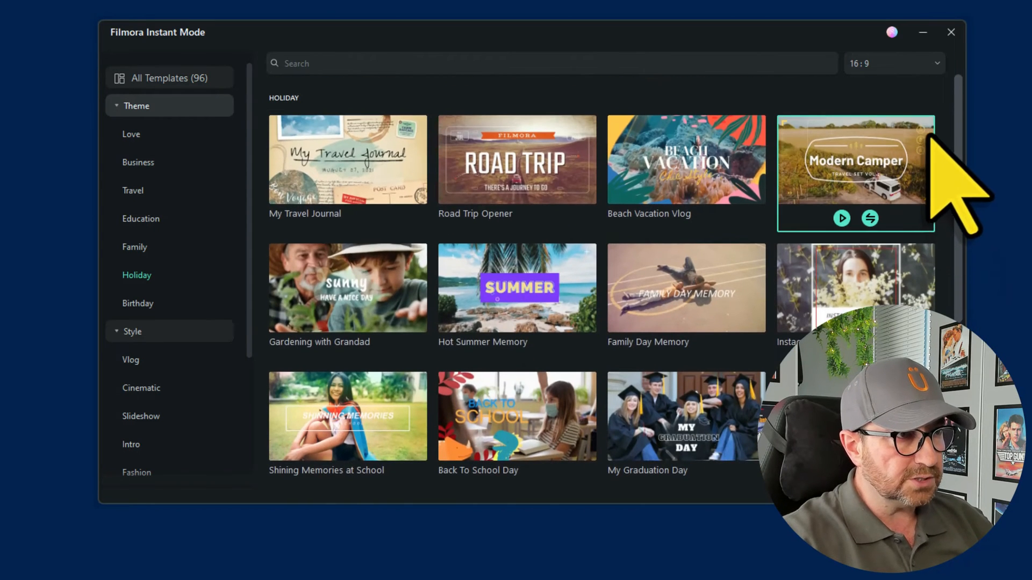
pyautogui.moveTo(517, 301)
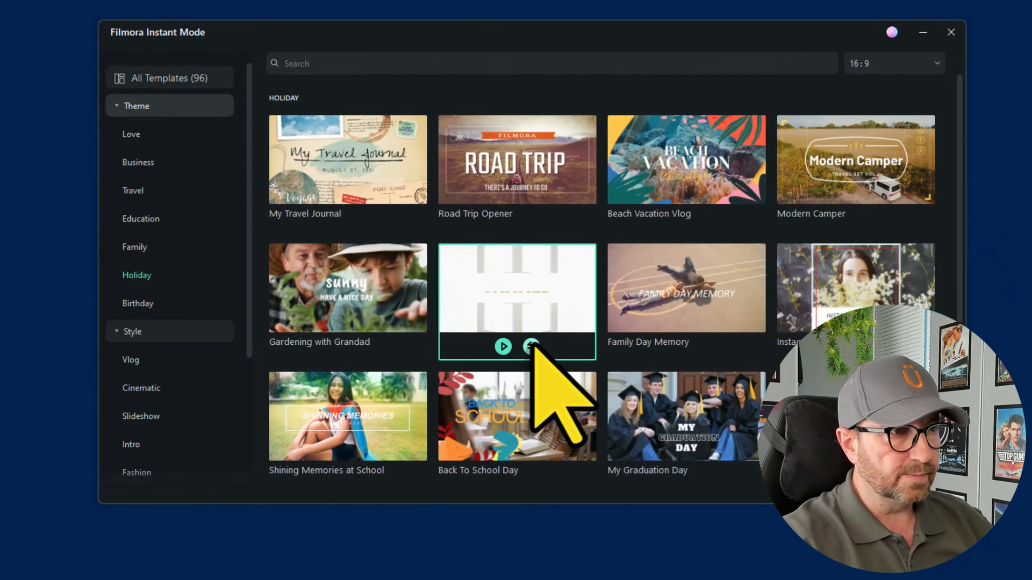
pyautogui.click(532, 346)
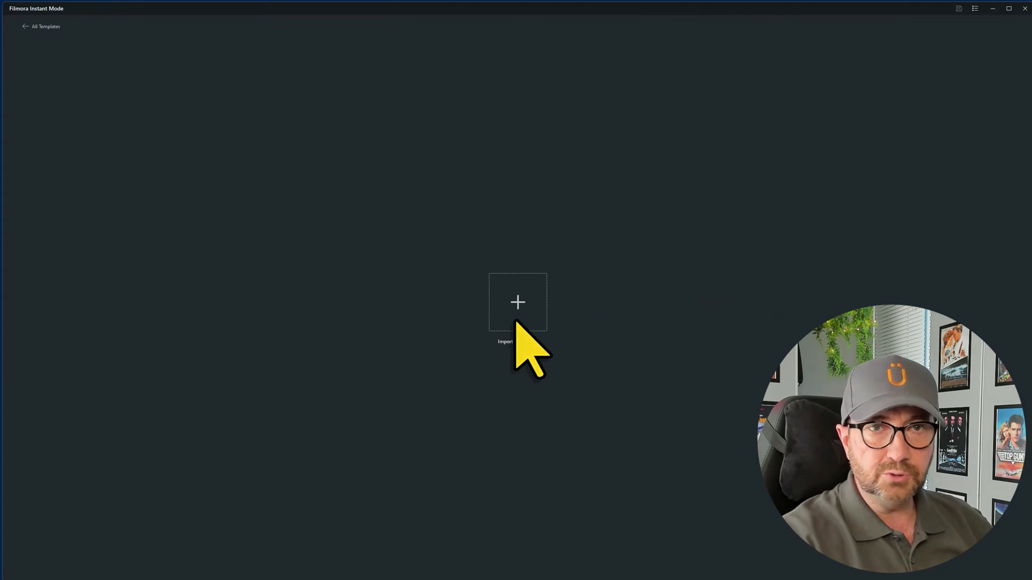
# Import all 50 beach photos and drag a thumbnail to reorder them
pyautogui.click(517, 302)
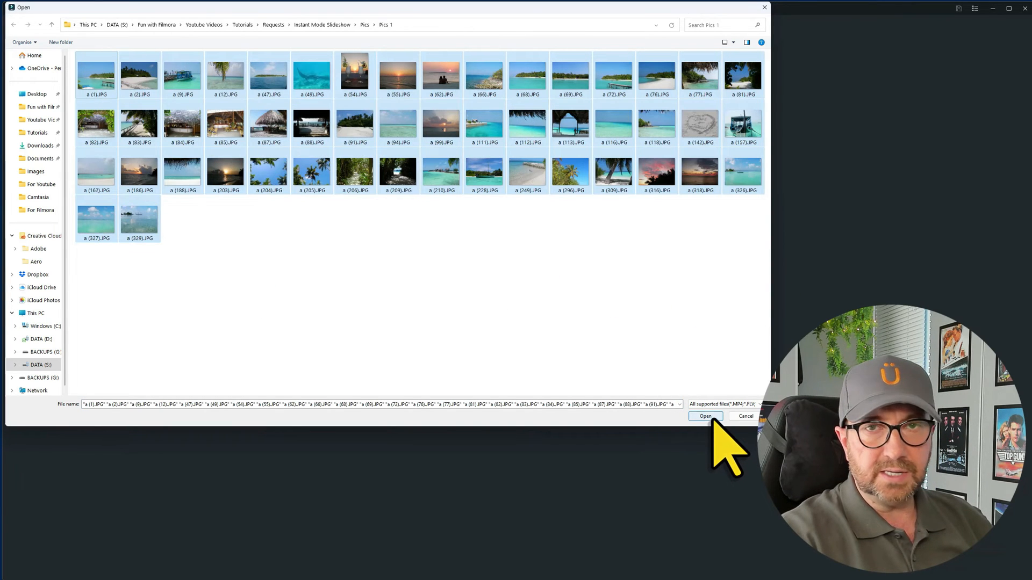
pyautogui.click(705, 416)
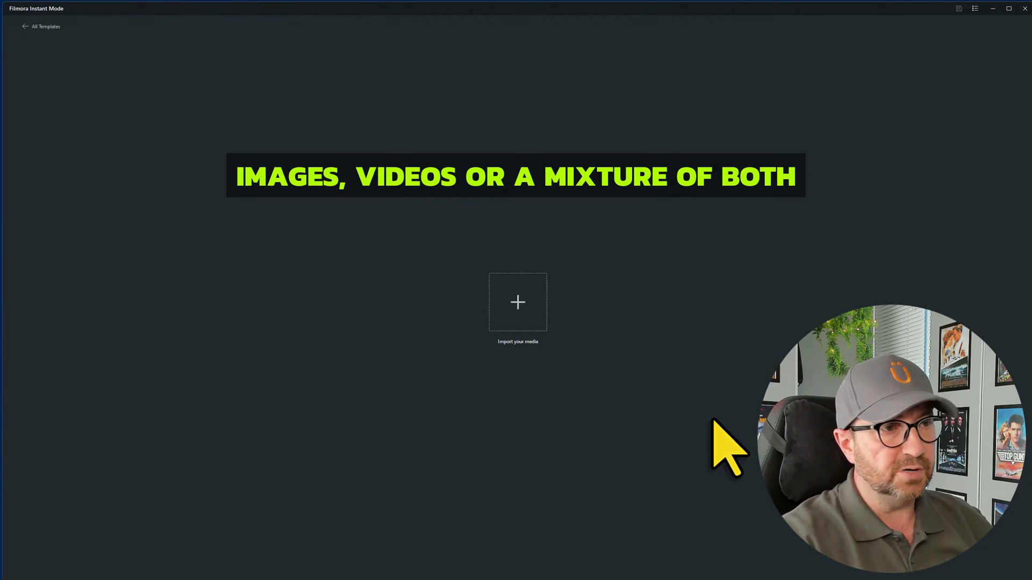
pyautogui.click(517, 302)
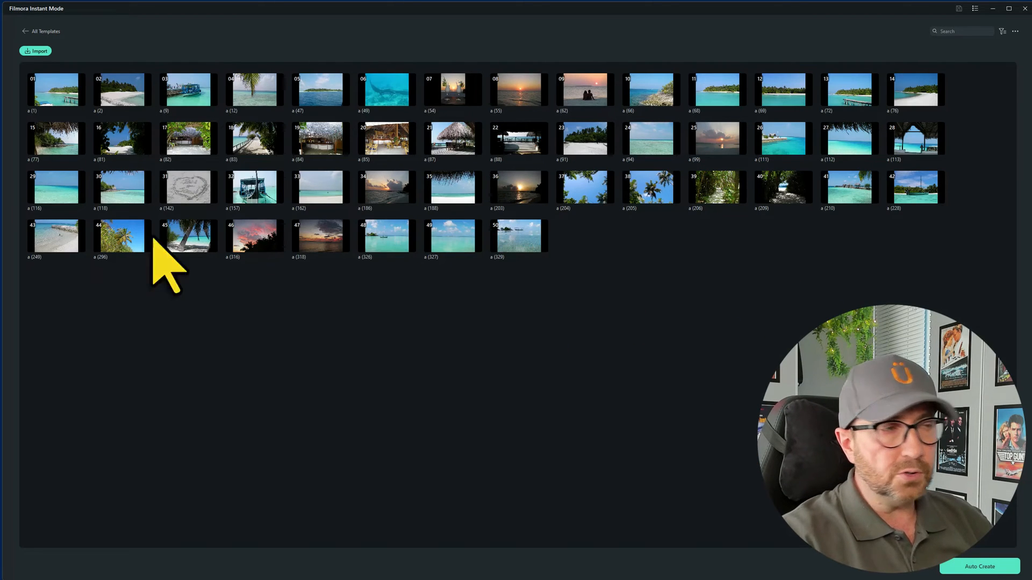
pyautogui.click(254, 187)
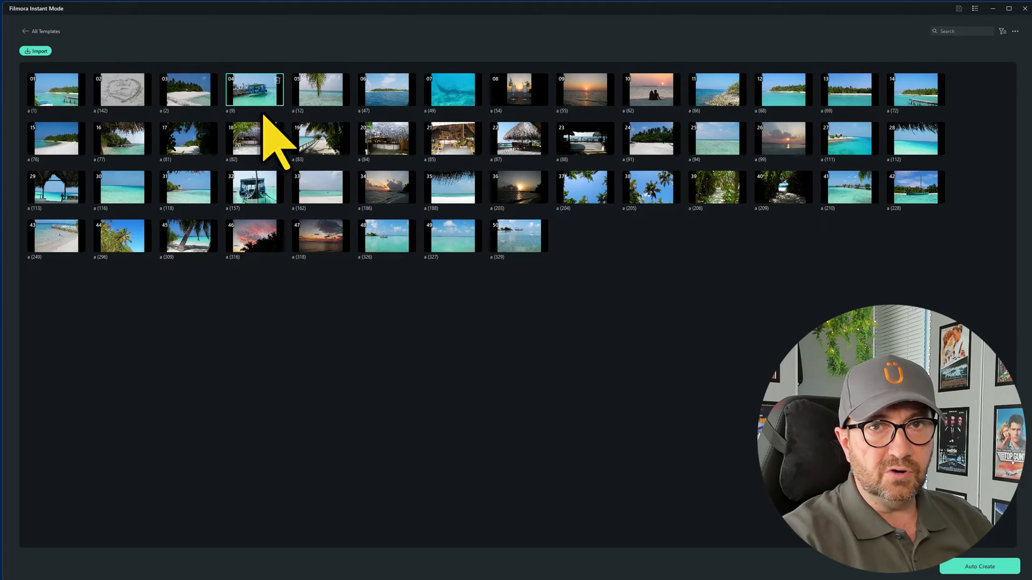
pyautogui.moveTo(253, 89); pyautogui.dragTo(362, 90)
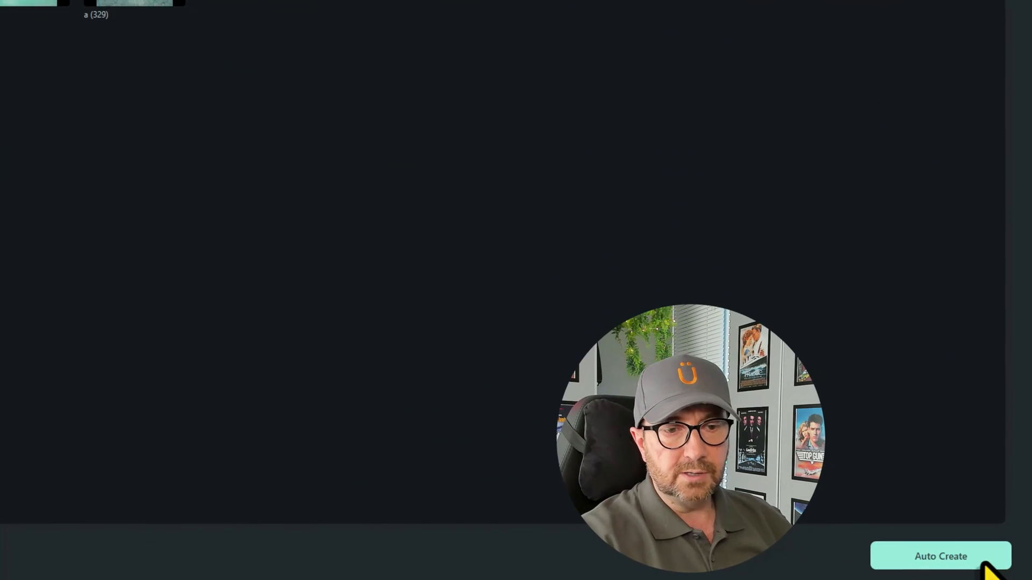
pyautogui.click(939, 556)
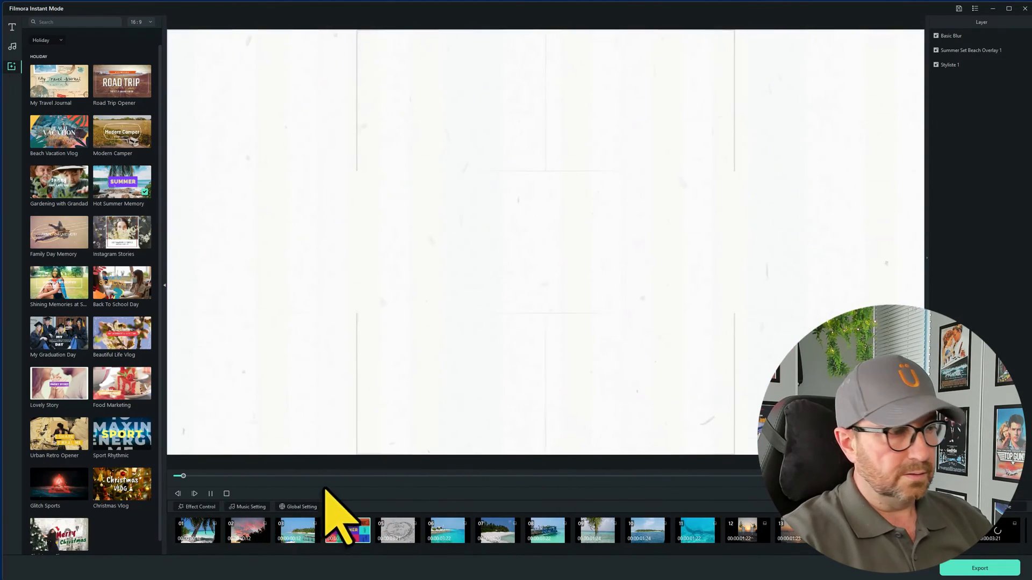
pyautogui.click(195, 493)
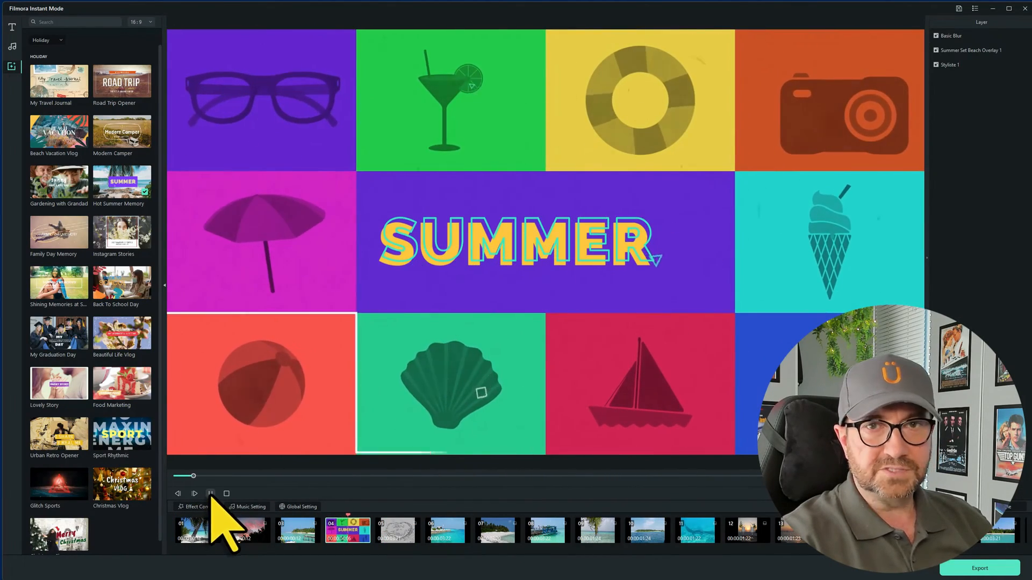
pyautogui.click(209, 493)
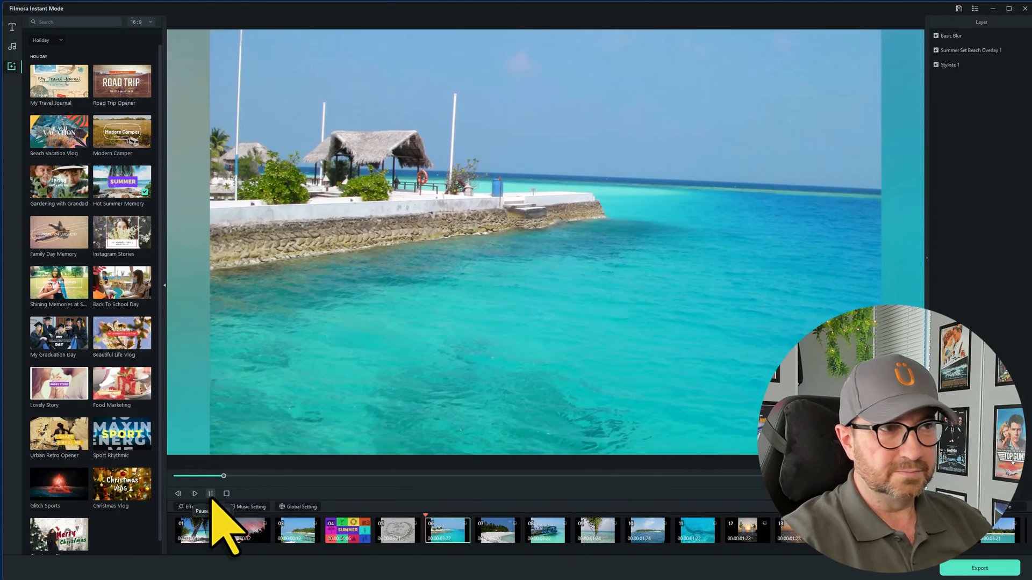
pyautogui.click(210, 493)
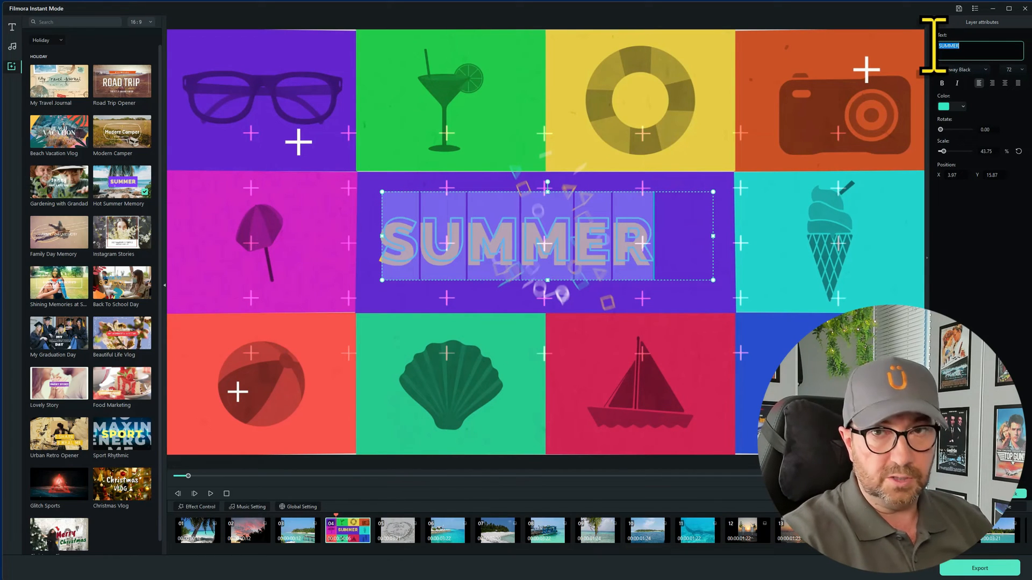
# Retype the opening slide's title text as 'The Maldives'
pyautogui.write('The Maldives')
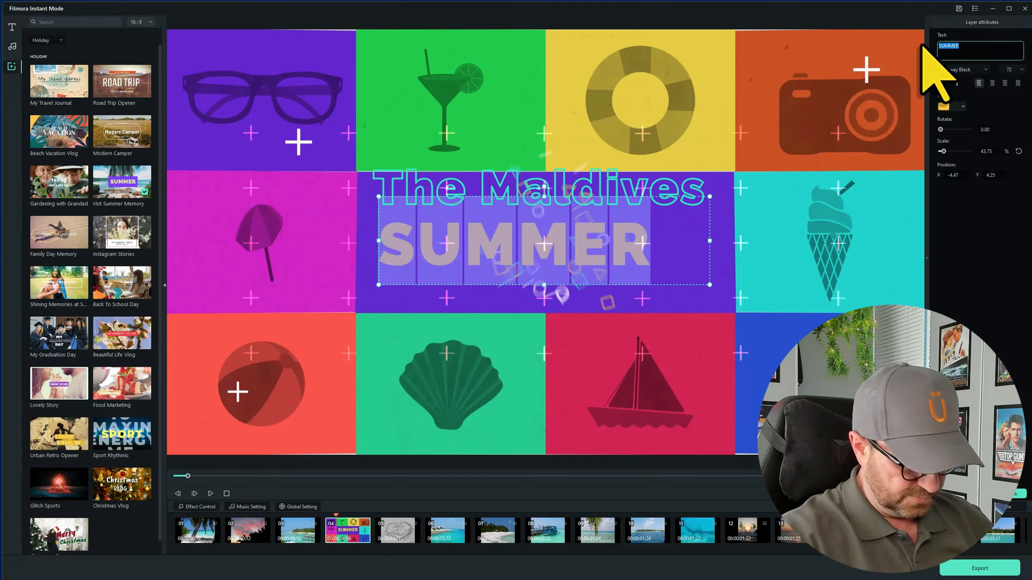
pyautogui.write('The Maldives')
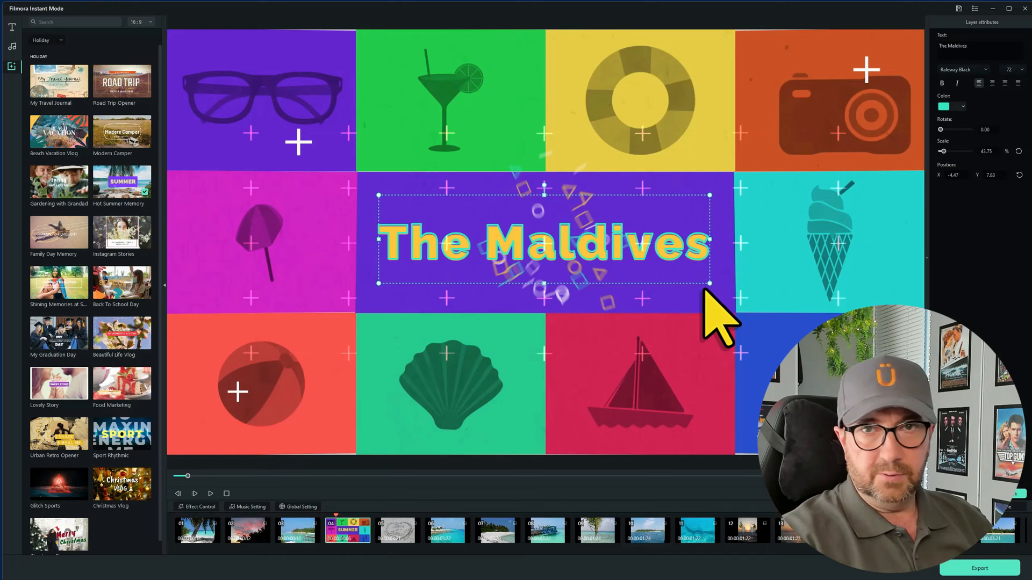
pyautogui.moveTo(760, 506)
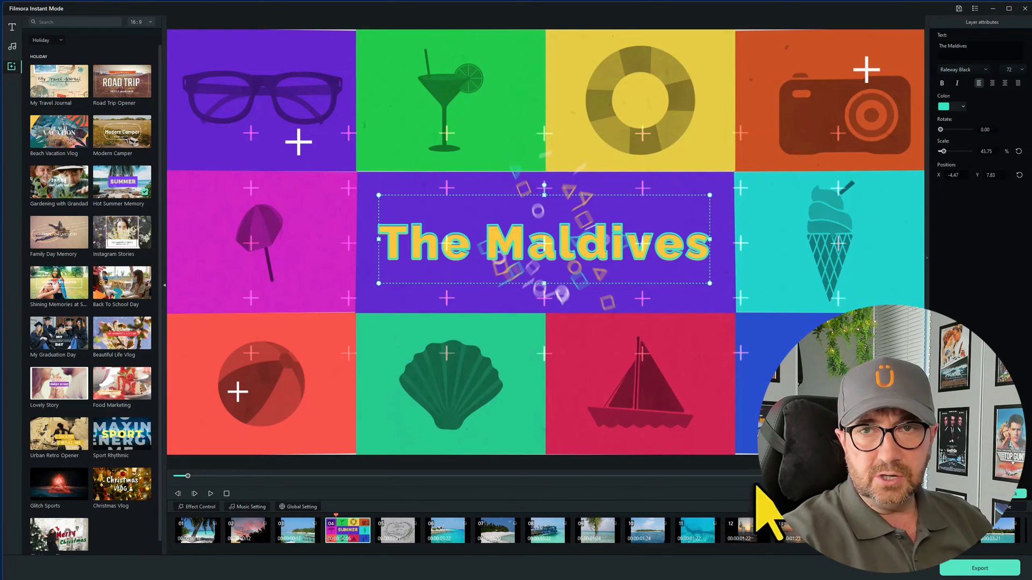
pyautogui.moveTo(520, 543)
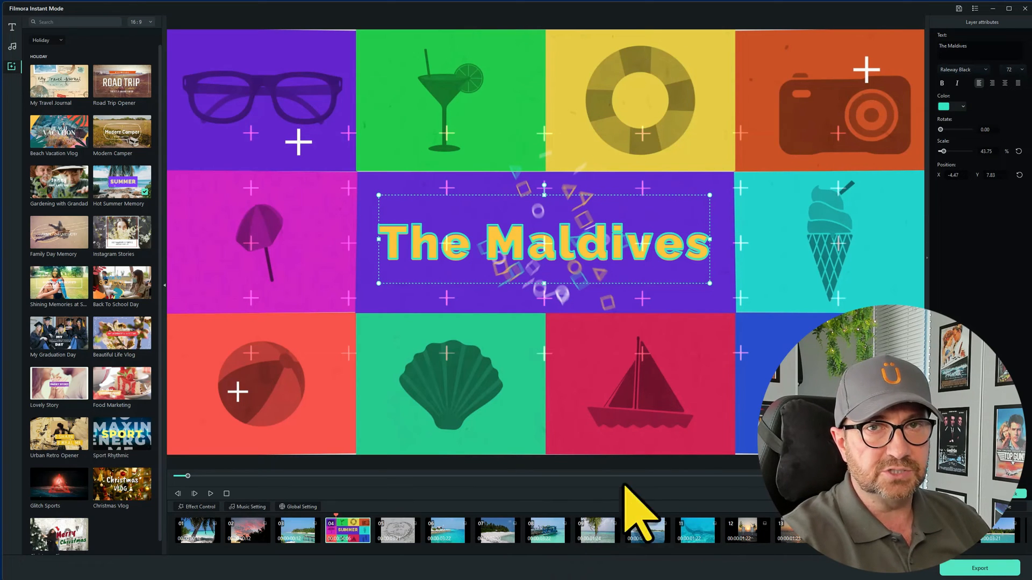
pyautogui.moveTo(710, 474)
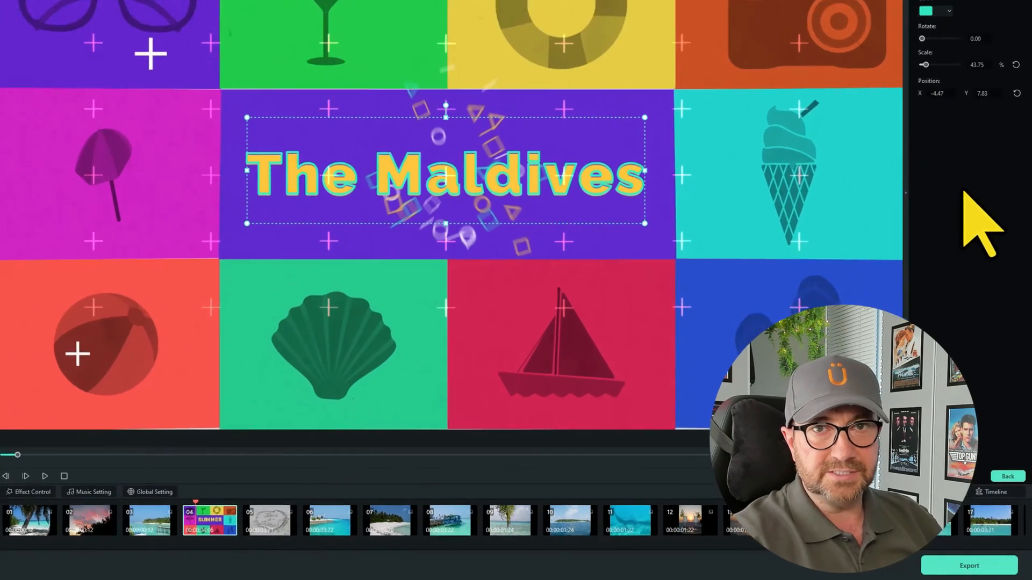
# Export the slideshow as 'Holiday Pics 2.mp4' and dismiss the completion window
pyautogui.click(968, 565)
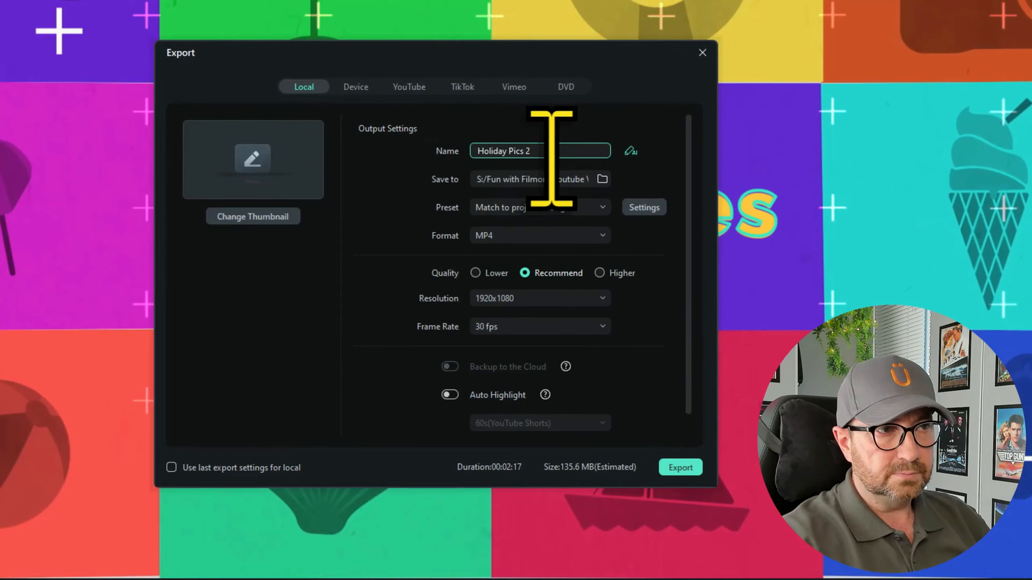
pyautogui.moveTo(562, 309)
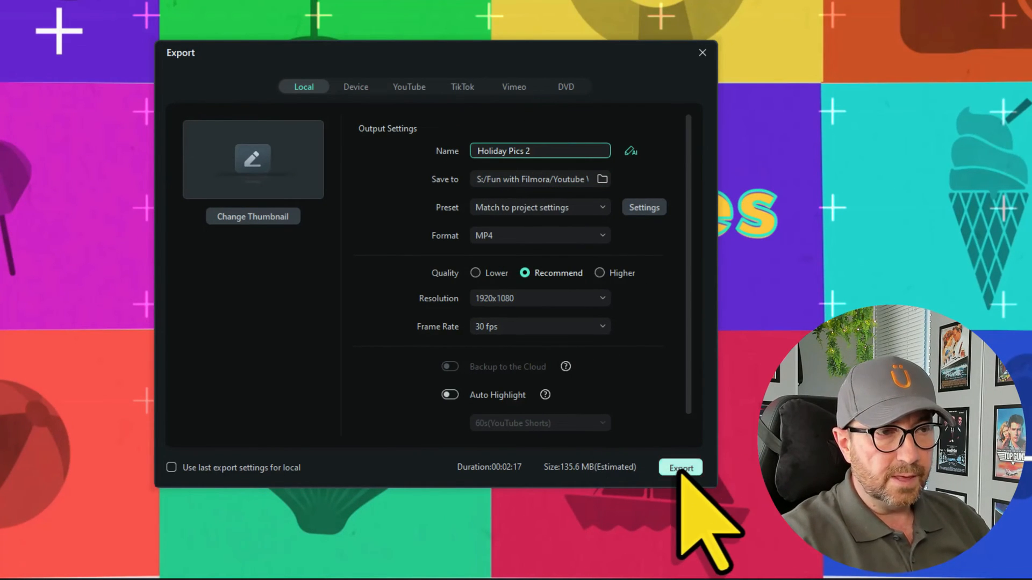
pyautogui.click(680, 468)
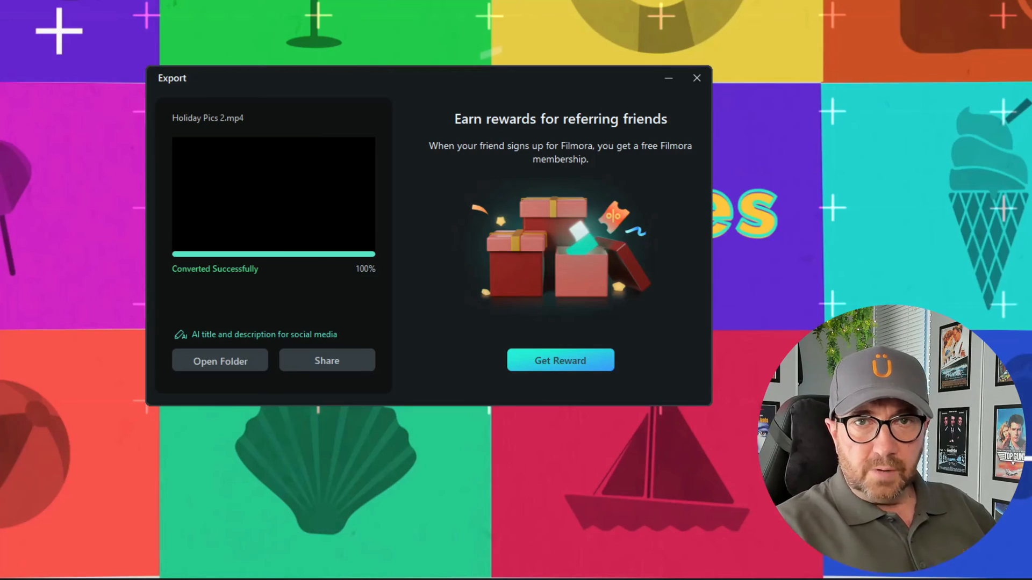
pyautogui.moveTo(874, 236)
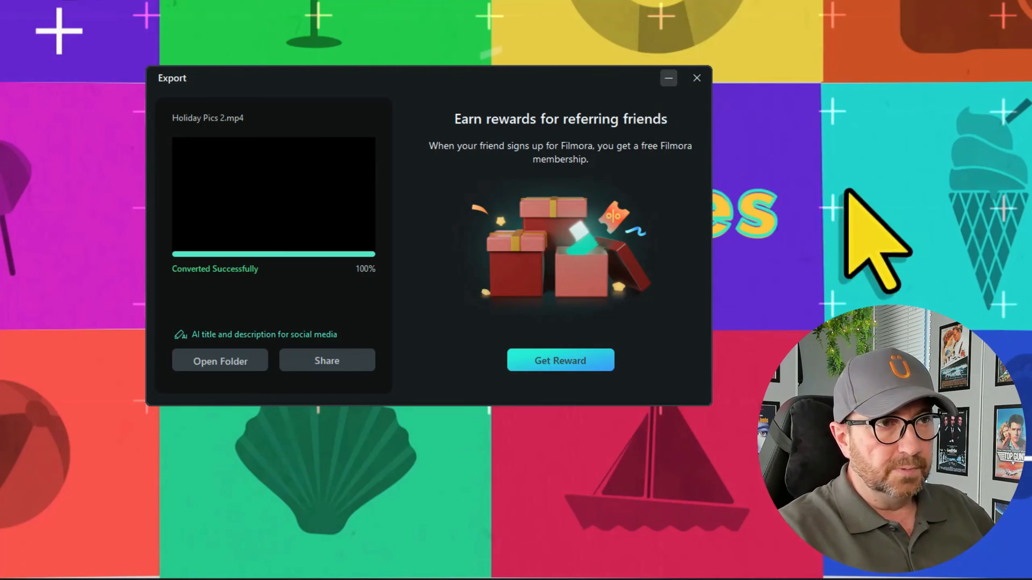
pyautogui.click(697, 77)
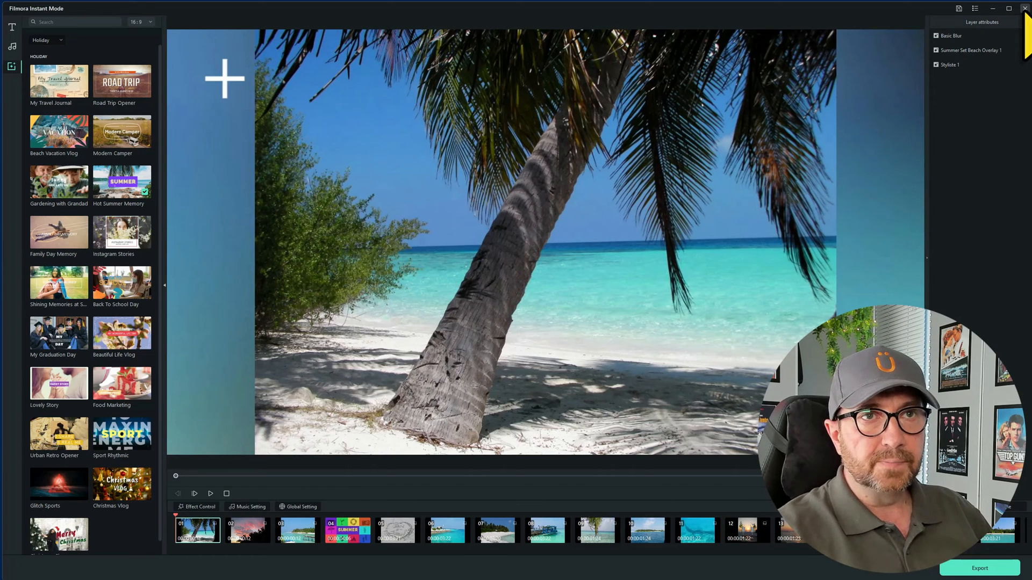
# Close Instant Mode with Don't Save and start a new blank editing project
pyautogui.click(1026, 8)
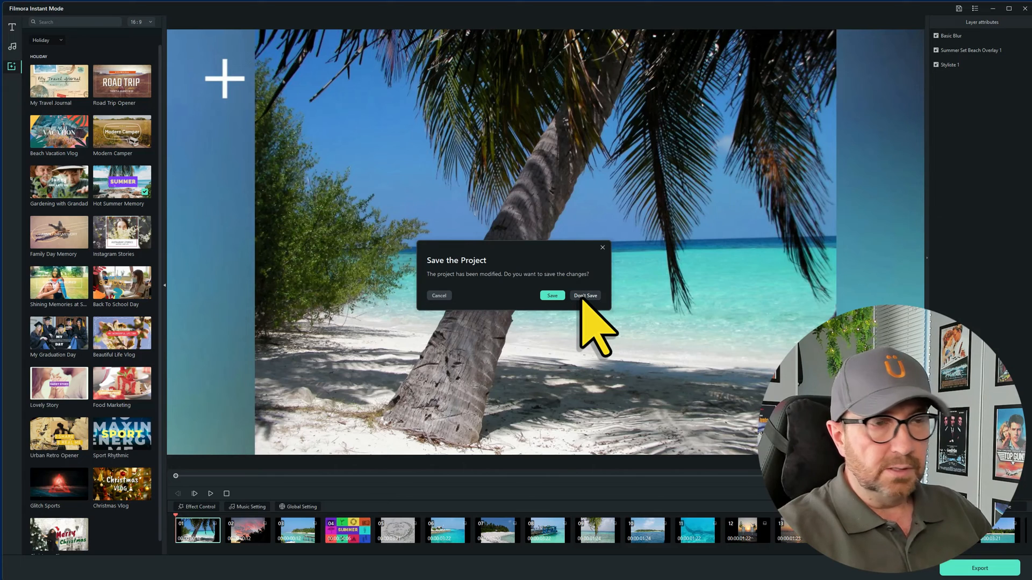
pyautogui.click(585, 296)
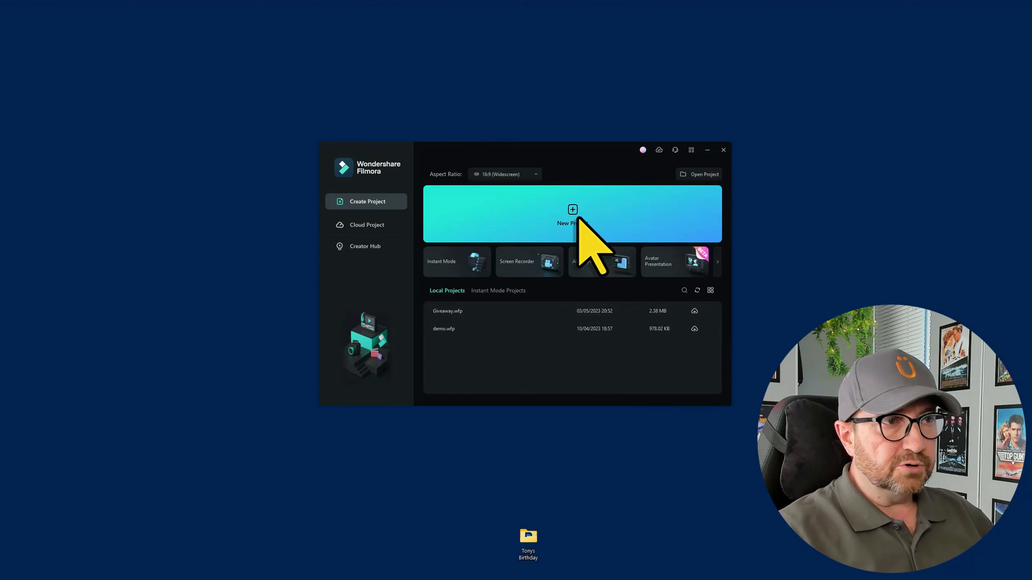
pyautogui.click(572, 214)
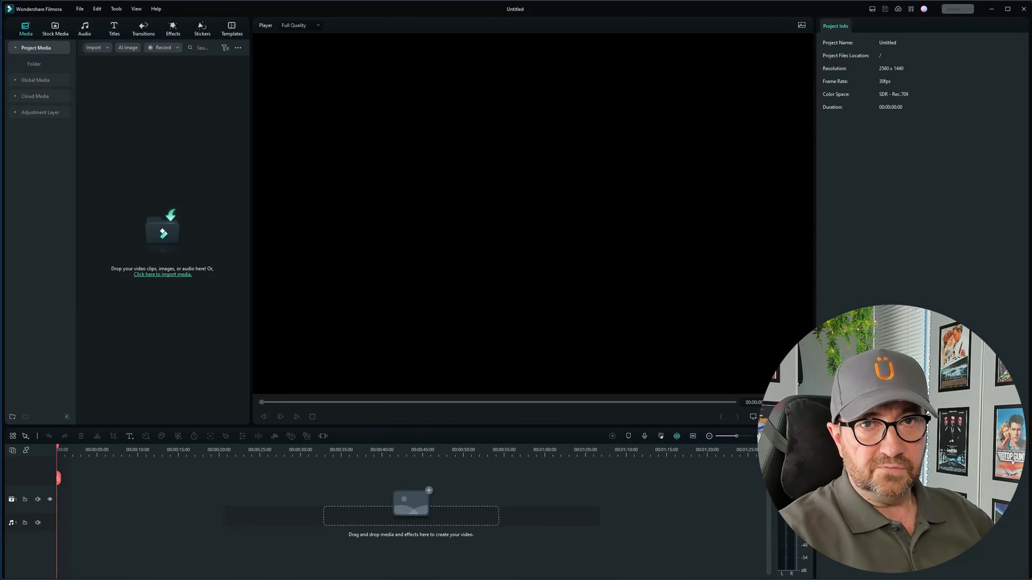
pyautogui.moveTo(377, 253)
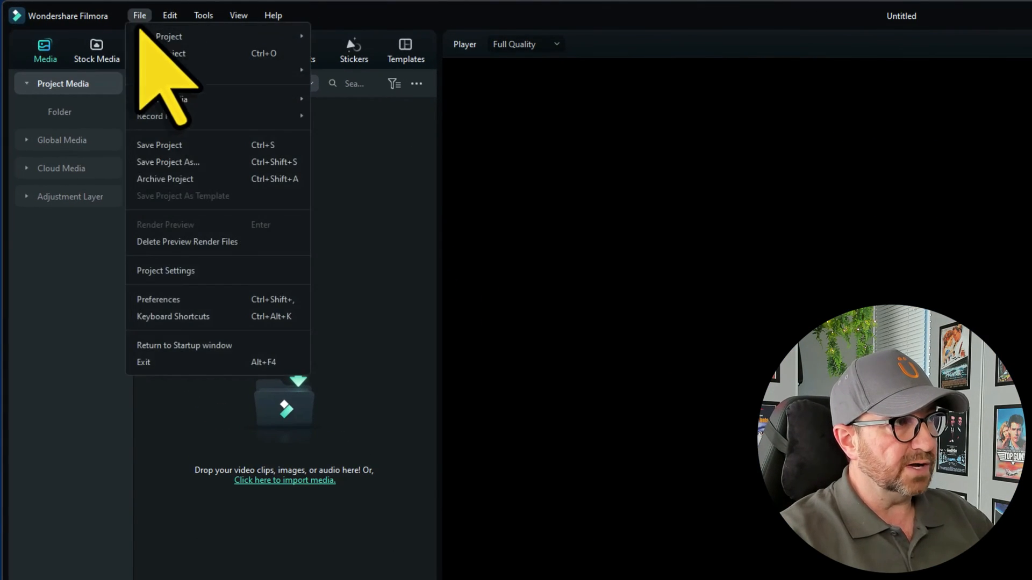
# Confirm the project settings at 2560x1440, 30 fps
pyautogui.click(166, 270)
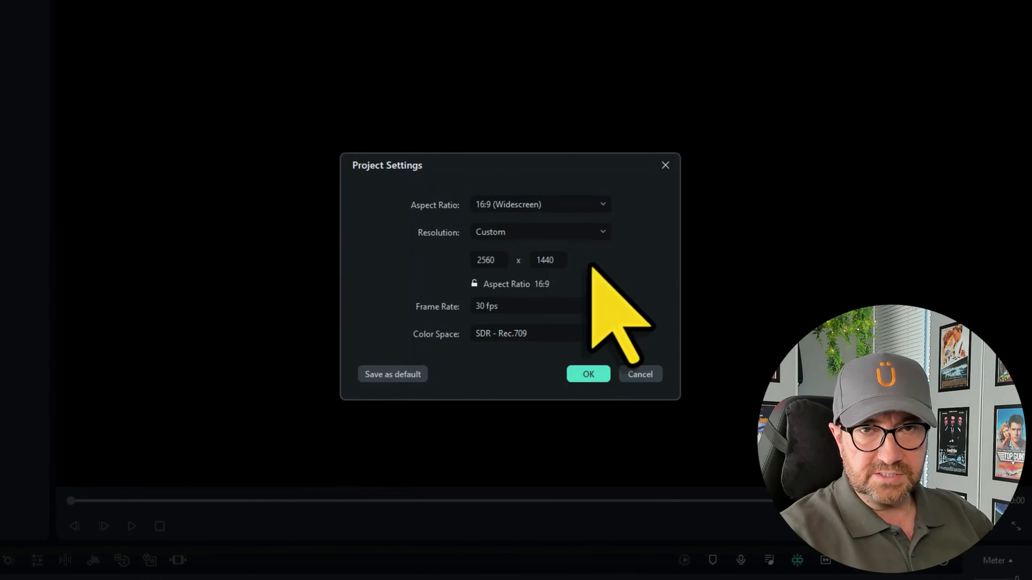
pyautogui.click(587, 374)
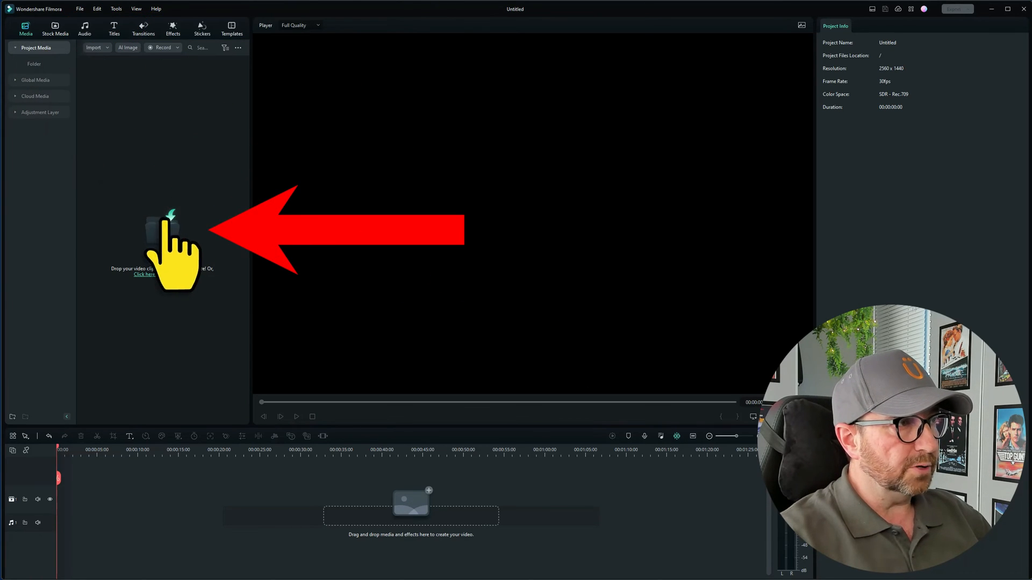
# Import Holiday Pics and Holiday Pics 2 into the media library, keeping the 2560x1440 project settings
pyautogui.click(143, 275)
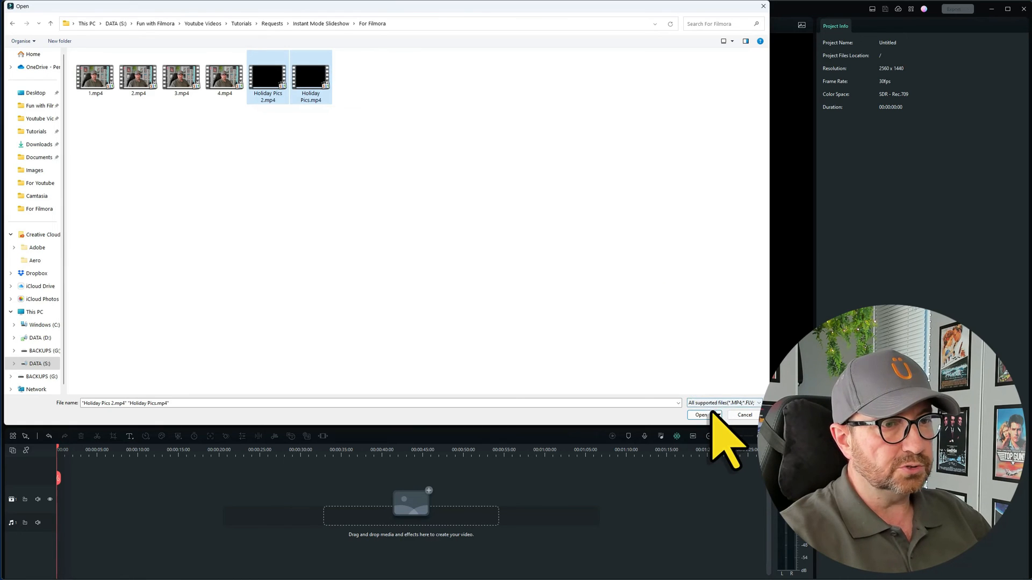
pyautogui.click(699, 415)
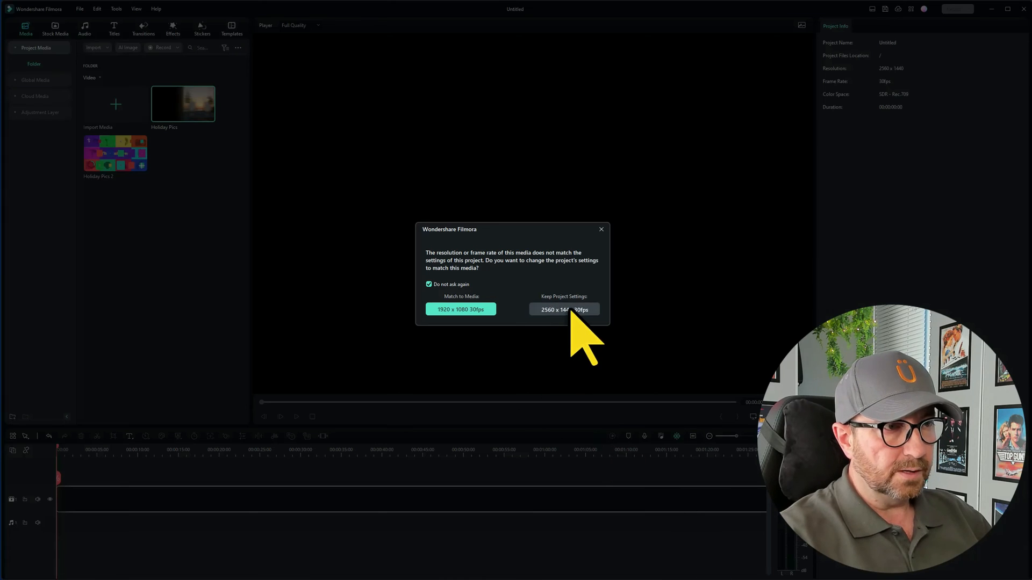
pyautogui.click(564, 310)
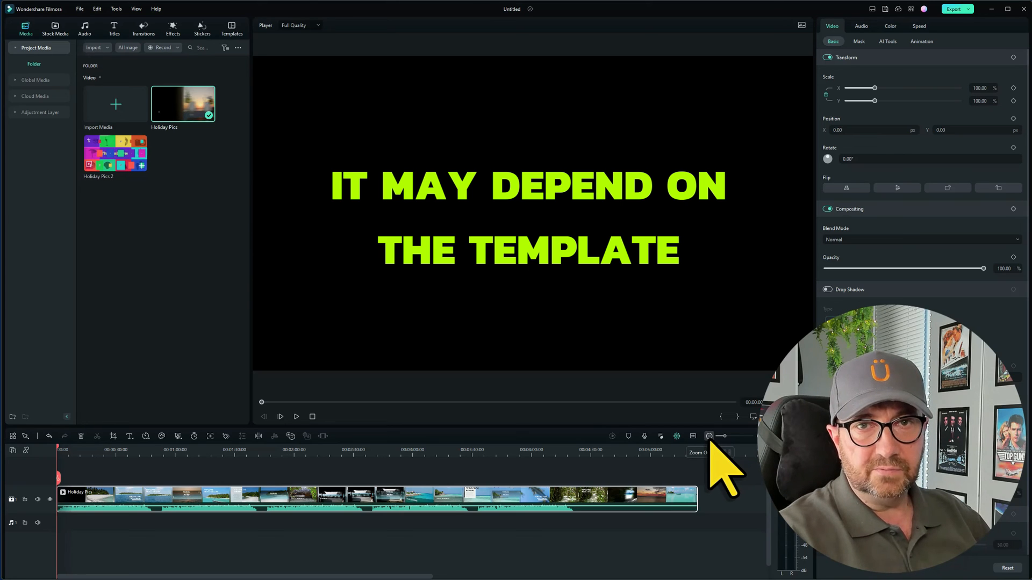
# Drag Holiday Pics 2 onto the timeline right after Holiday Pics
pyautogui.click(709, 435)
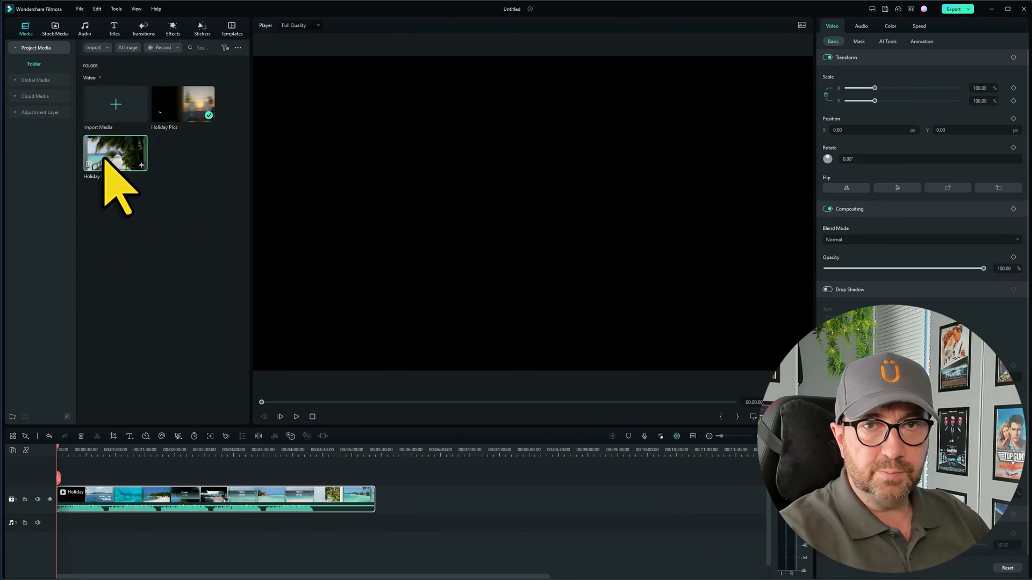
pyautogui.moveTo(114, 152); pyautogui.dragTo(408, 500)
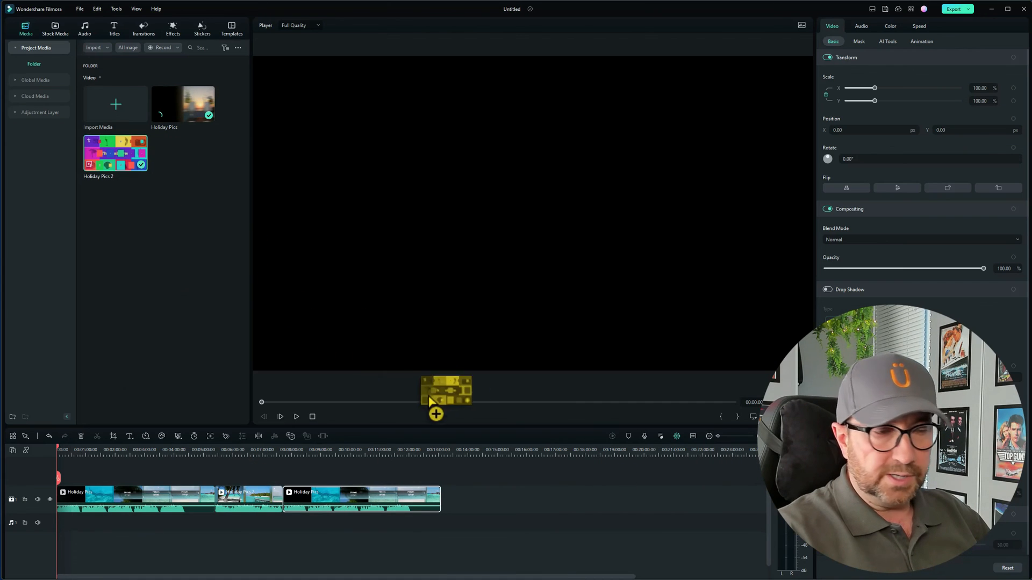
pyautogui.moveTo(446, 390); pyautogui.dragTo(474, 498)
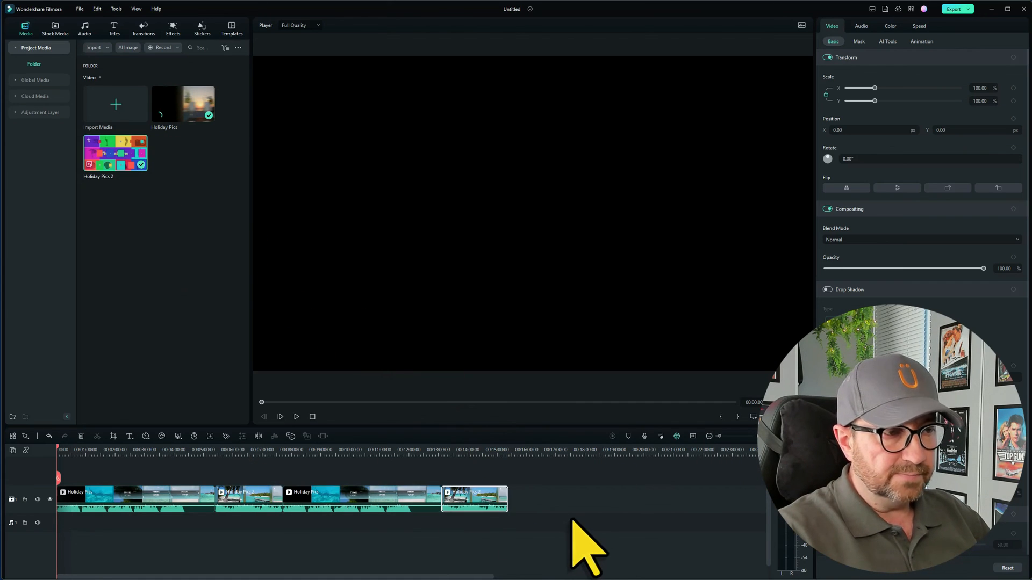
pyautogui.moveTo(598, 533)
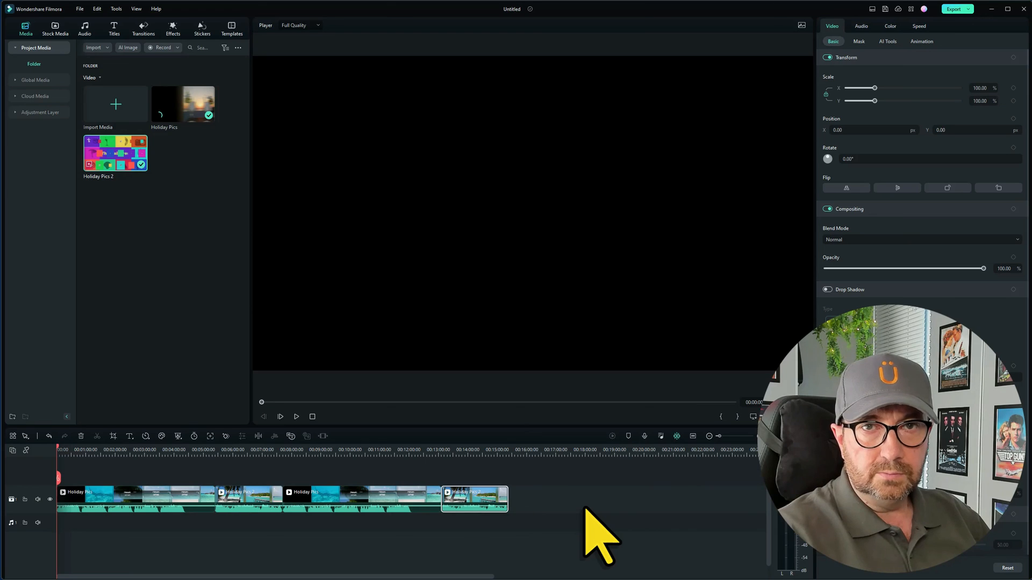